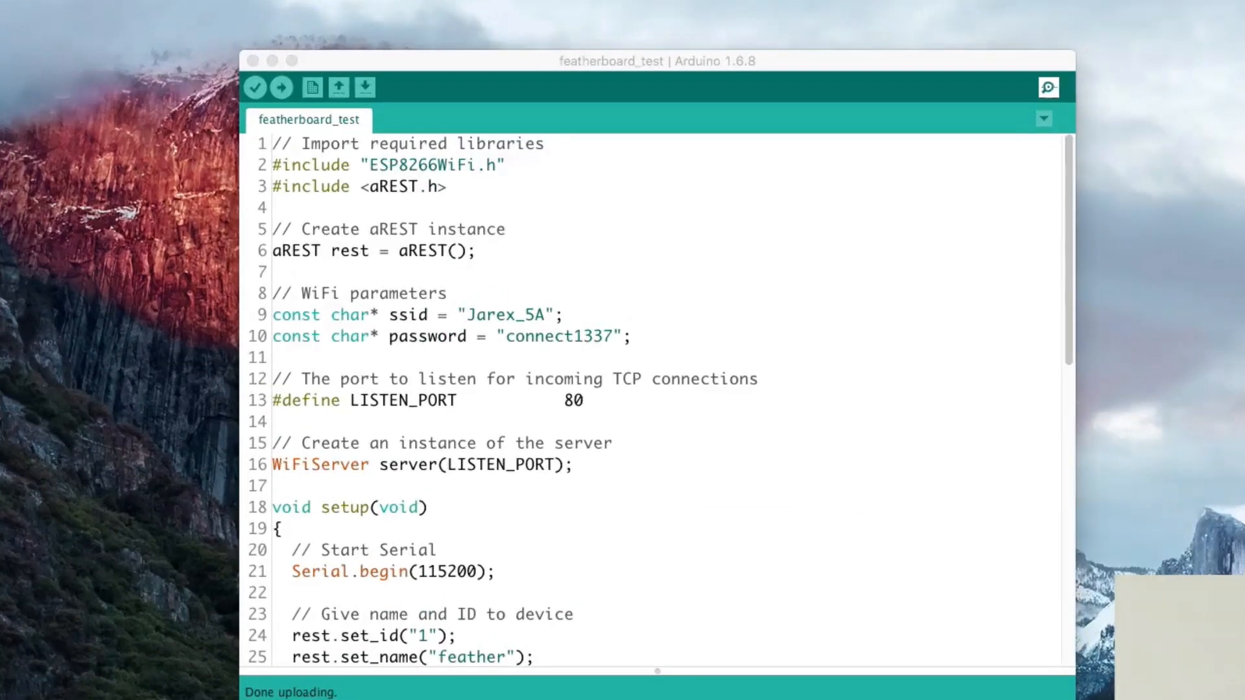
mouse_move(489, 268)
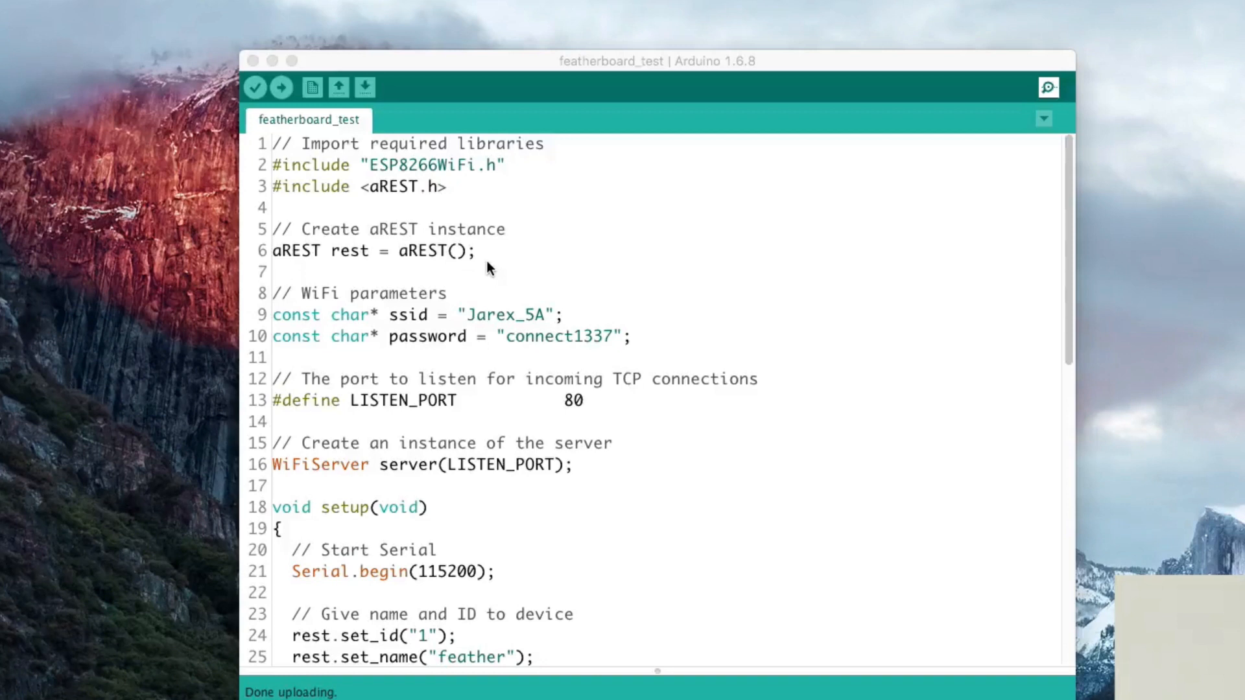
mouse_move(669, 55)
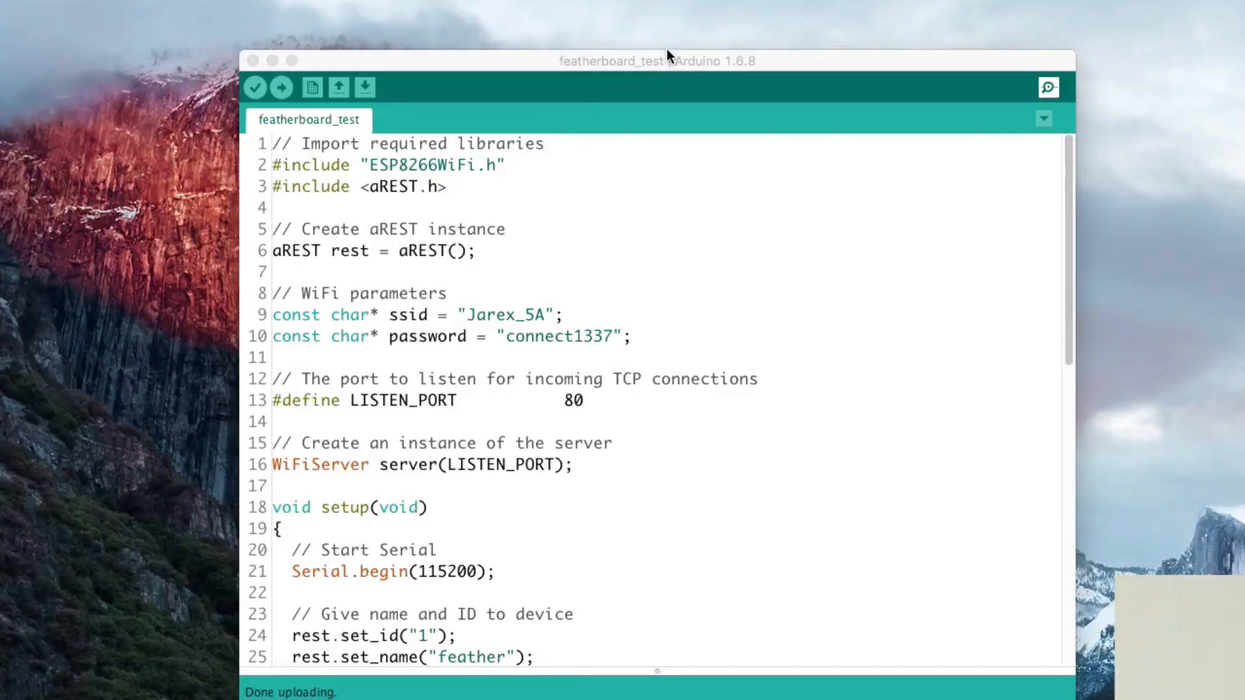
Review the sketch and confirm port /dev/cu.SLAB_USBtoUART under Tools for the HUZZAH ESP8266.
click(476, 251)
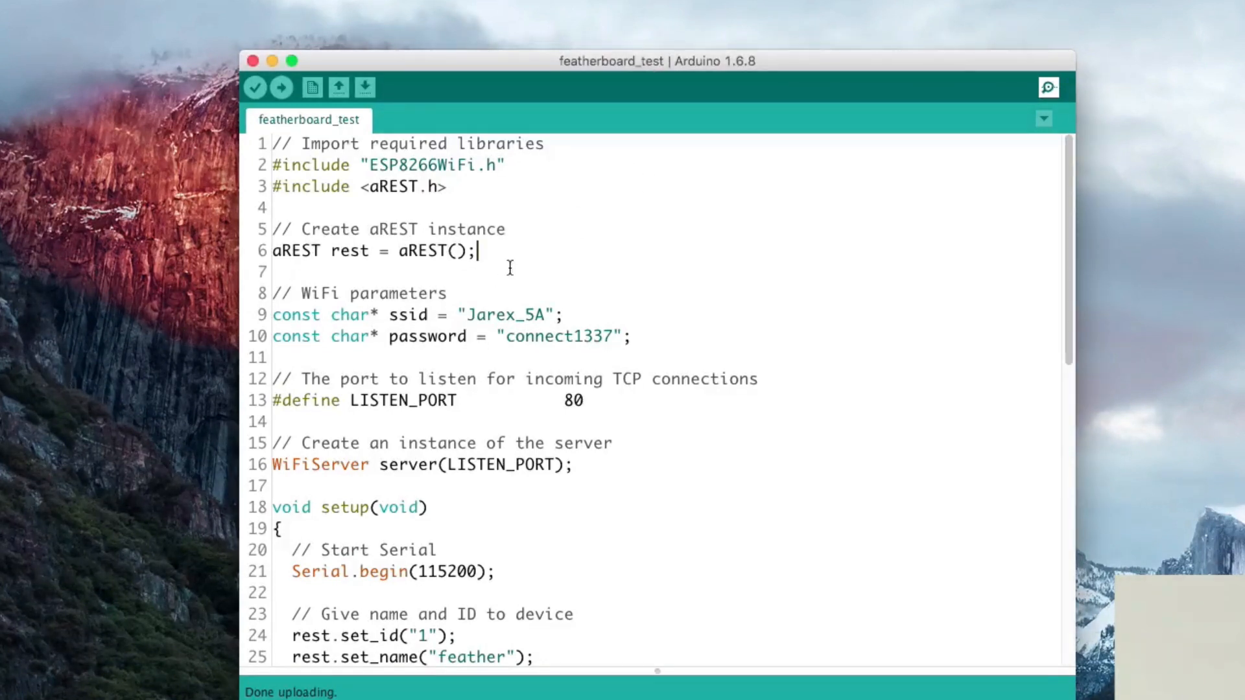
mouse_move(467, 302)
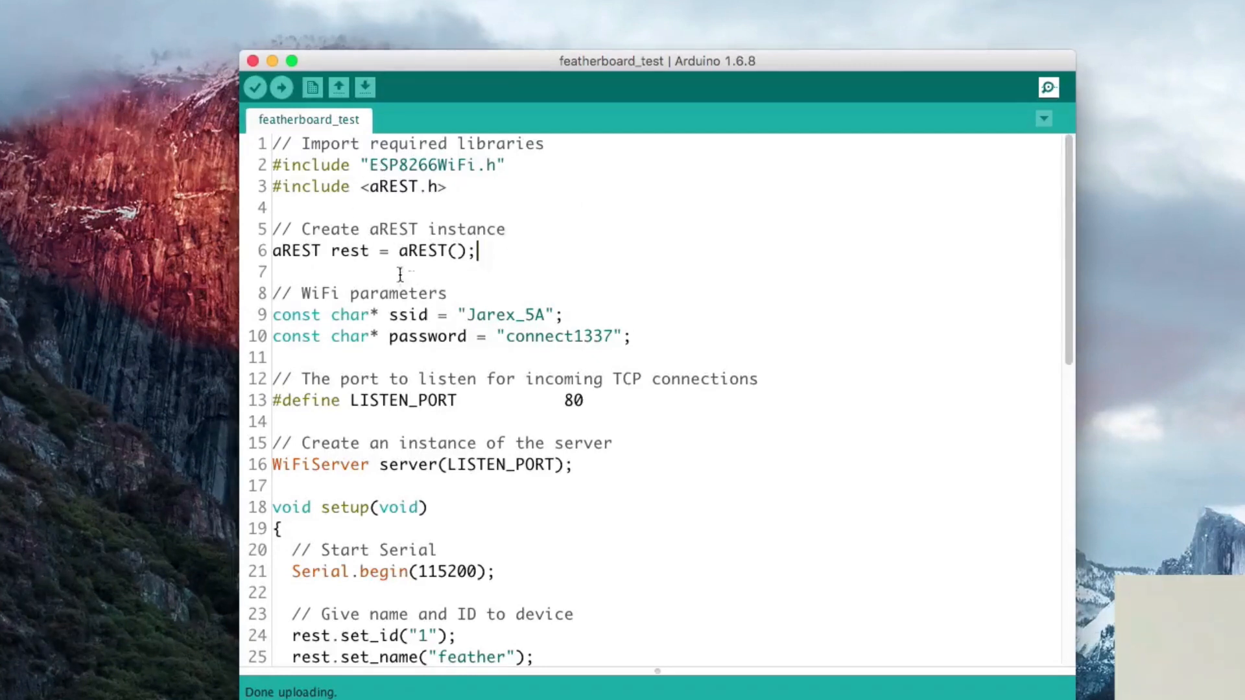
mouse_move(639, 286)
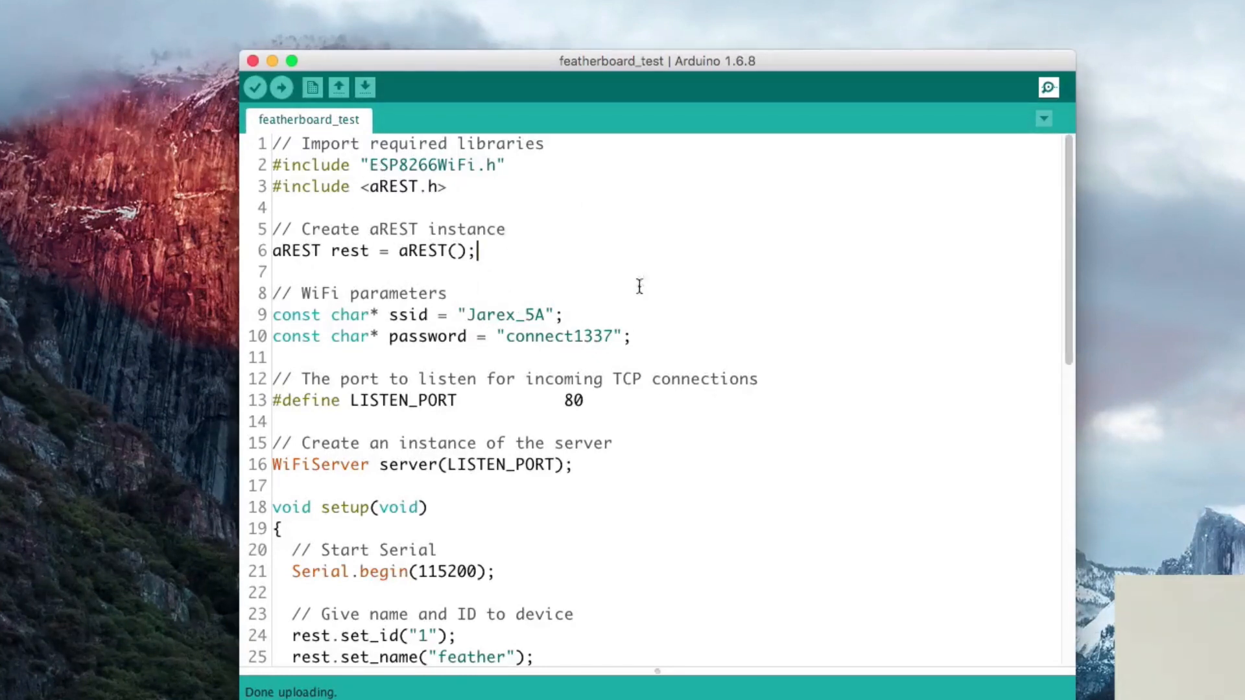
mouse_move(358, 384)
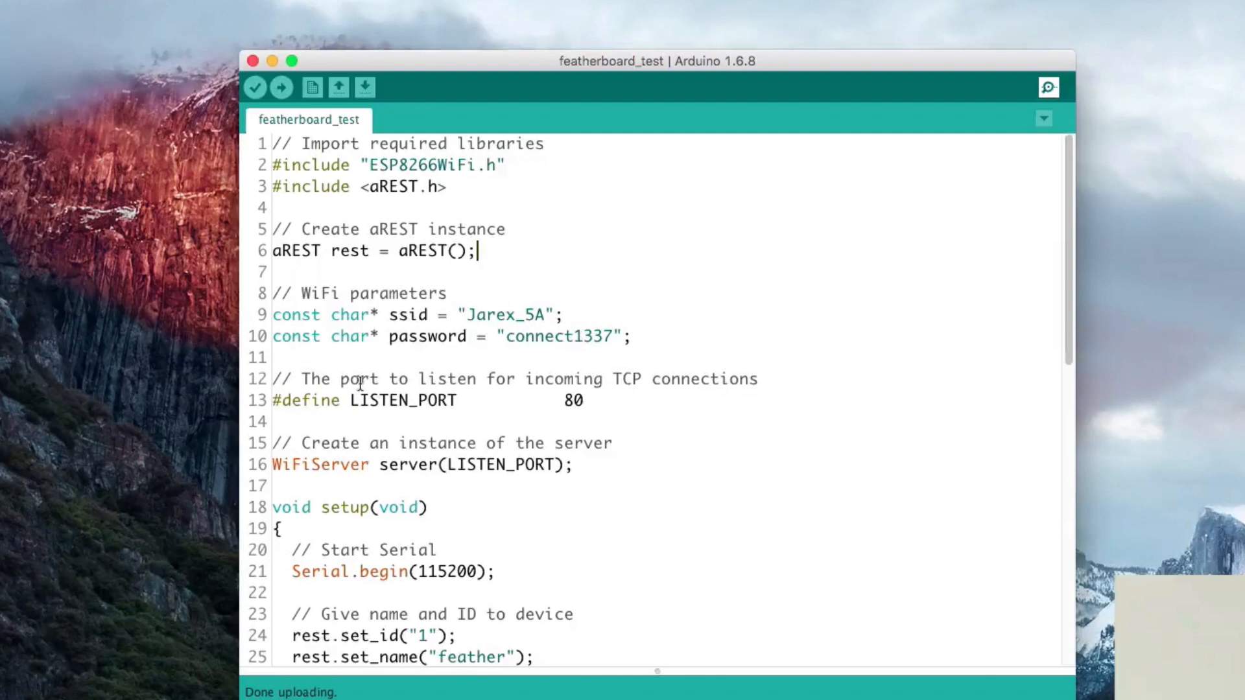
scroll(down, 3)
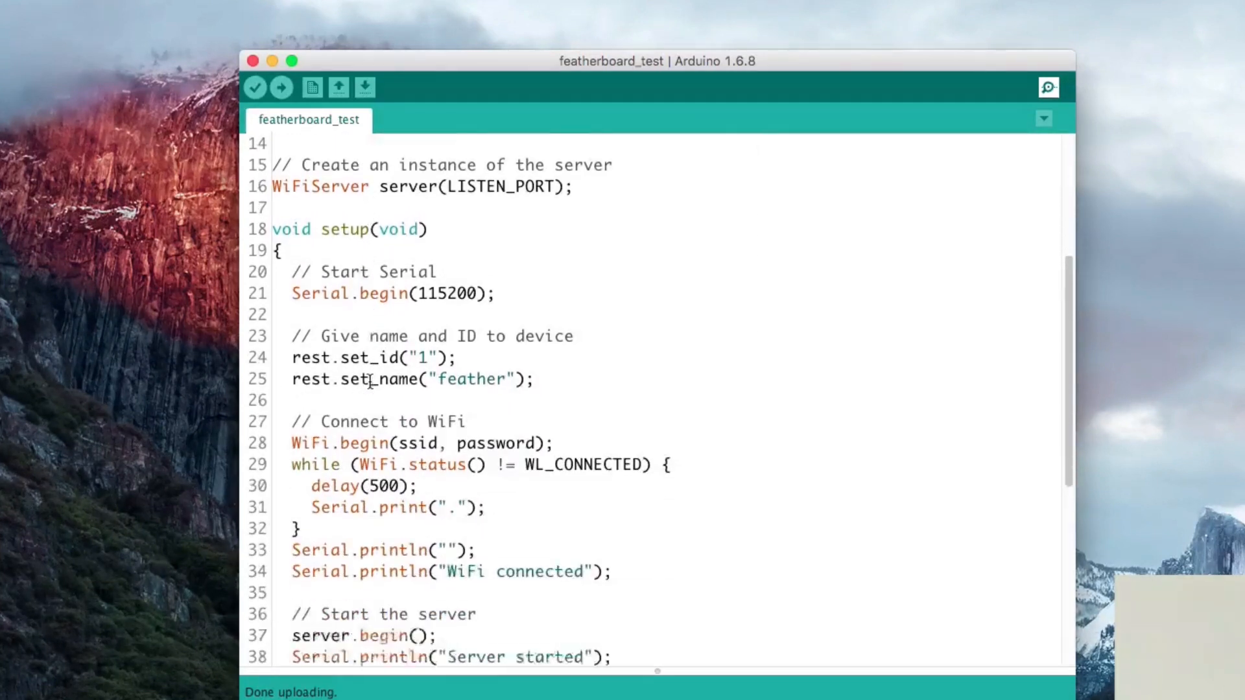
scroll(down, 3)
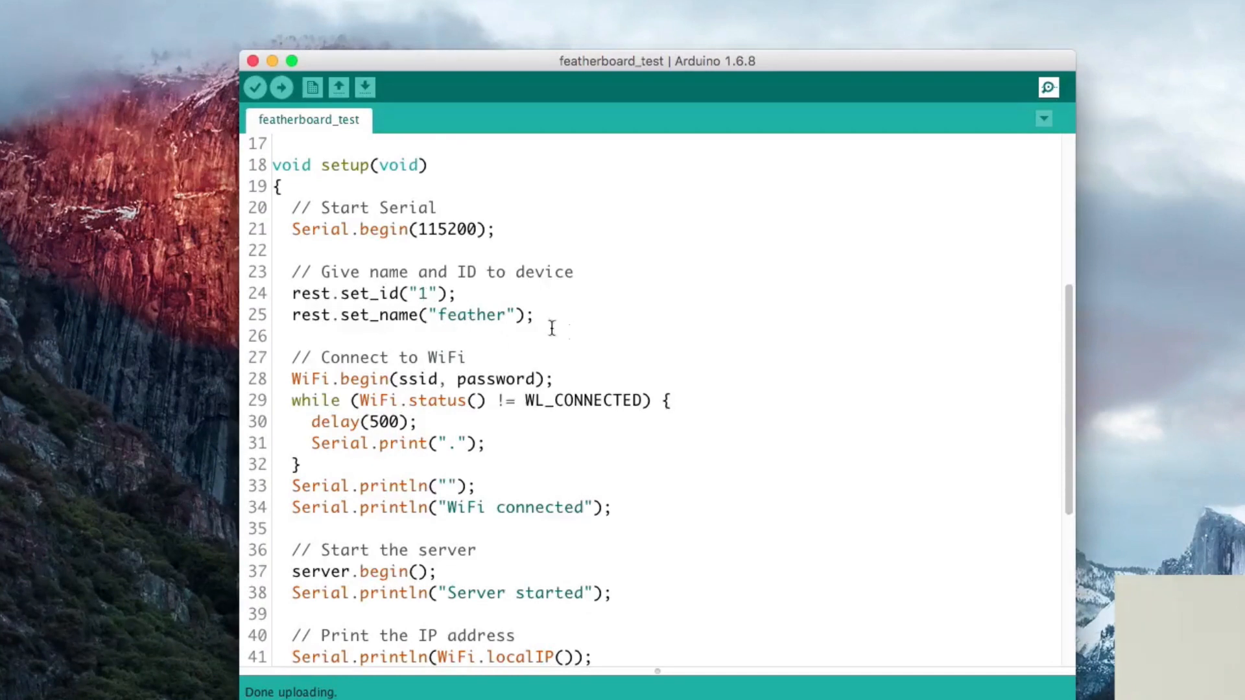
scroll(down, 3)
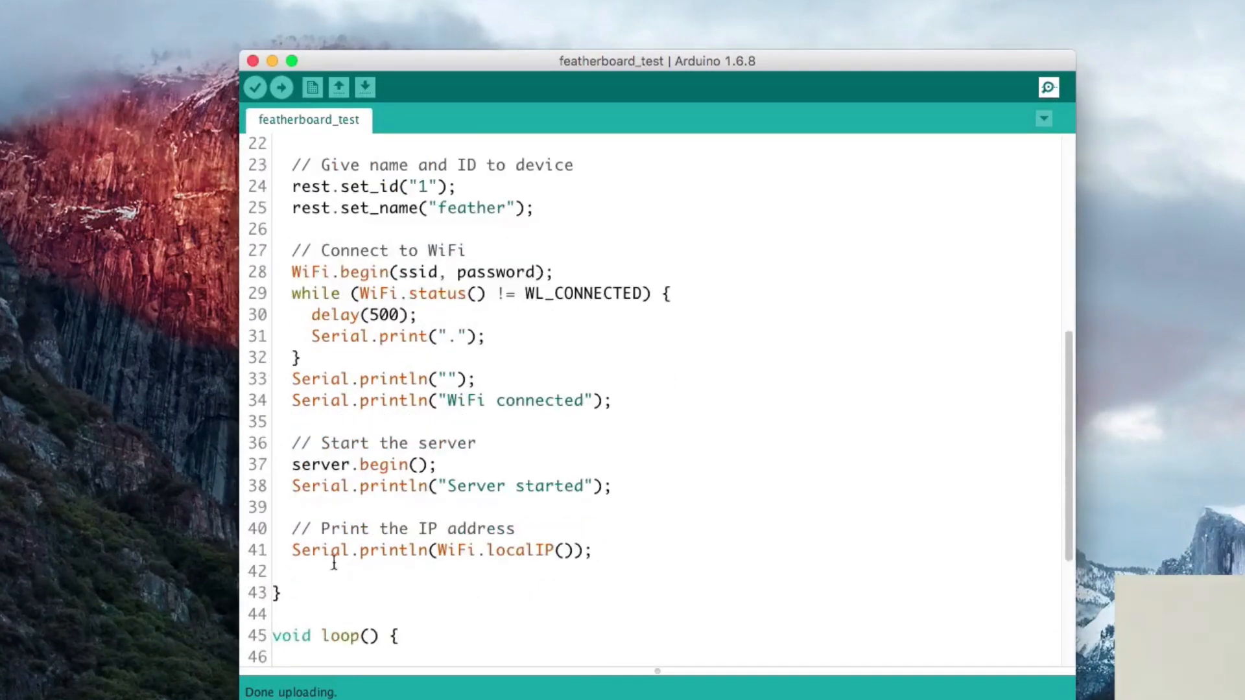
scroll(down, 3)
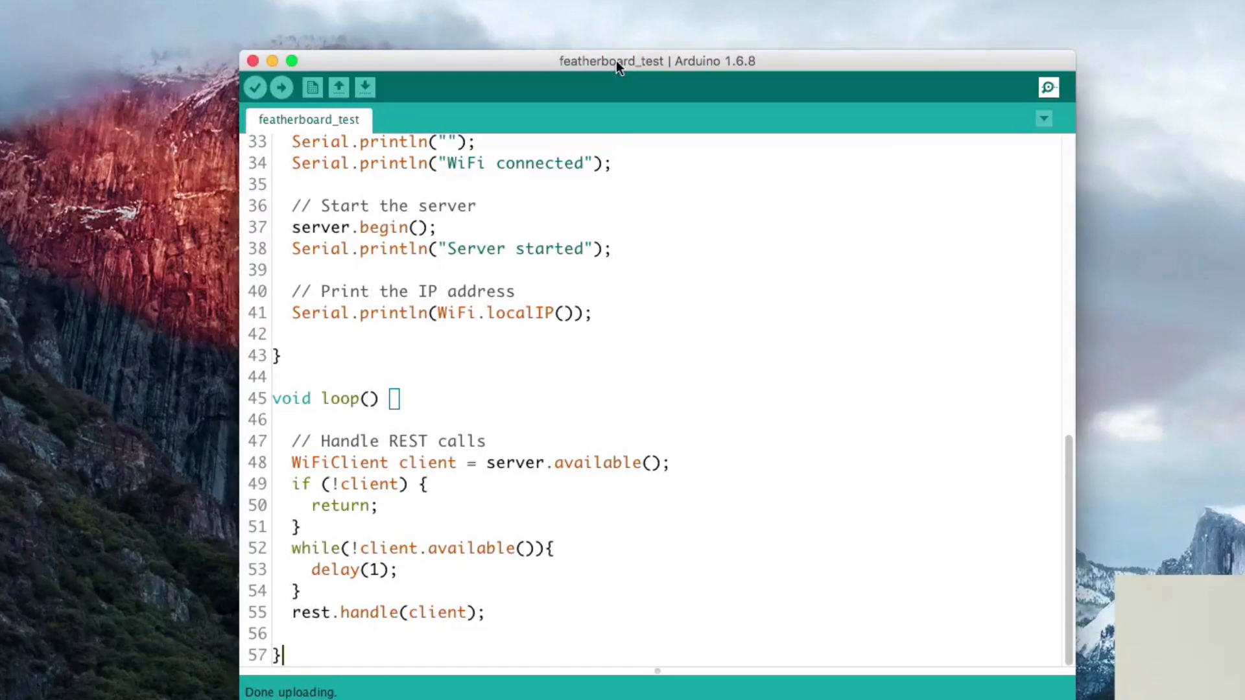
click(277, 9)
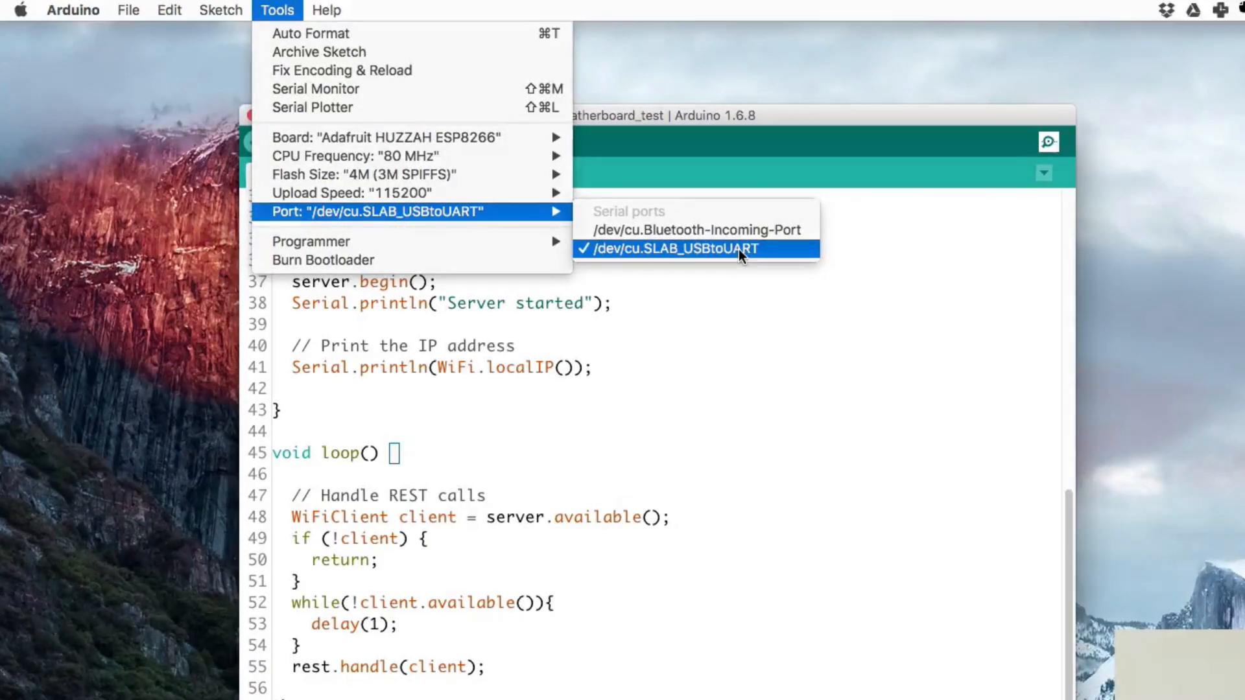
mouse_move(664, 257)
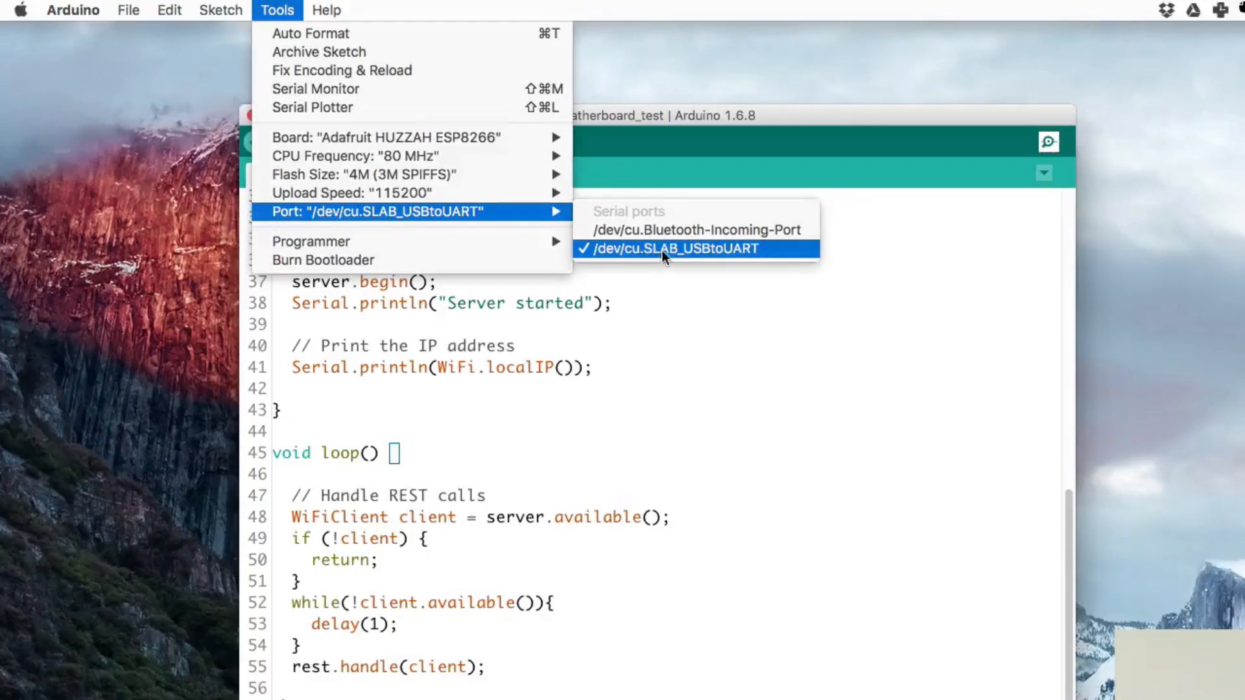
mouse_move(734, 259)
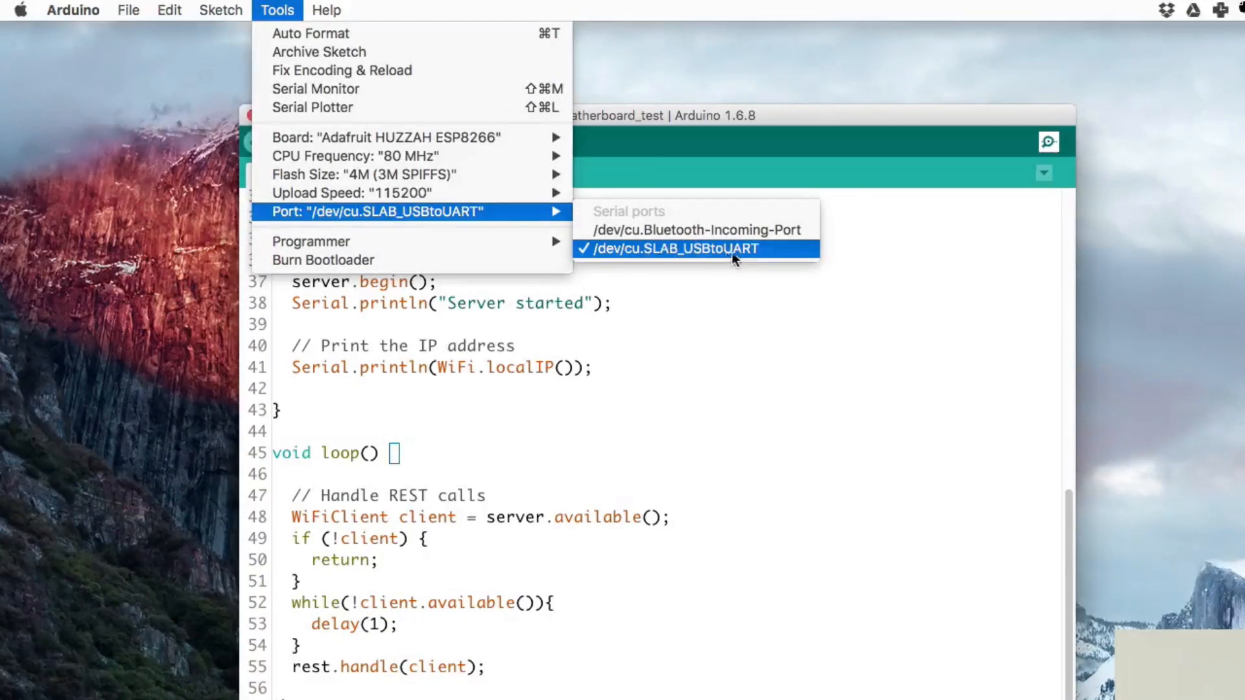
mouse_move(798, 254)
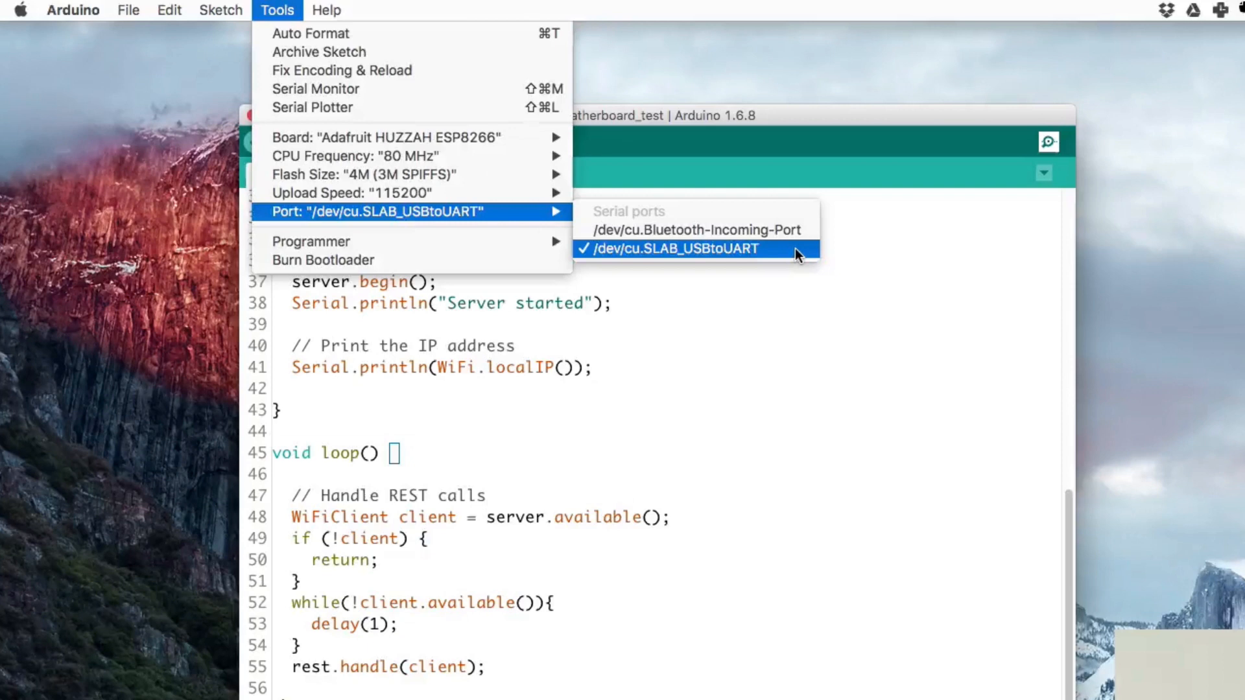
mouse_move(665, 256)
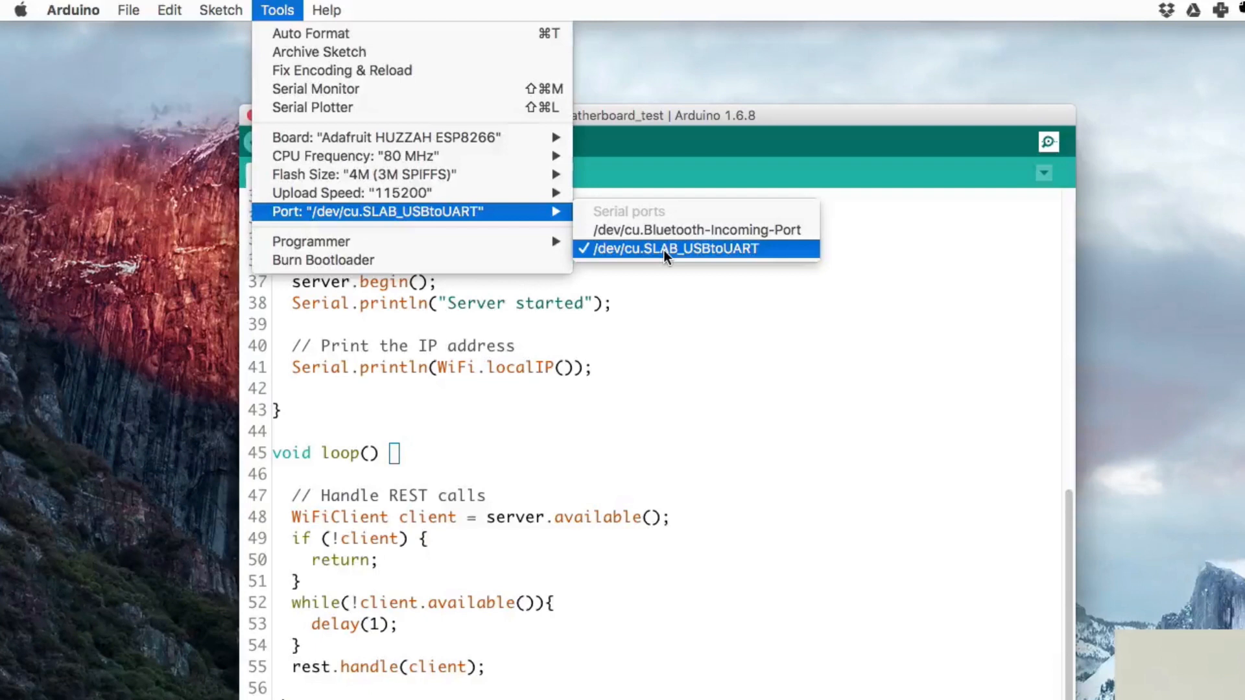
Upload featherboard_test to the HUZZAH over SLAB_USBtoUART until Done uploading appears.
click(670, 248)
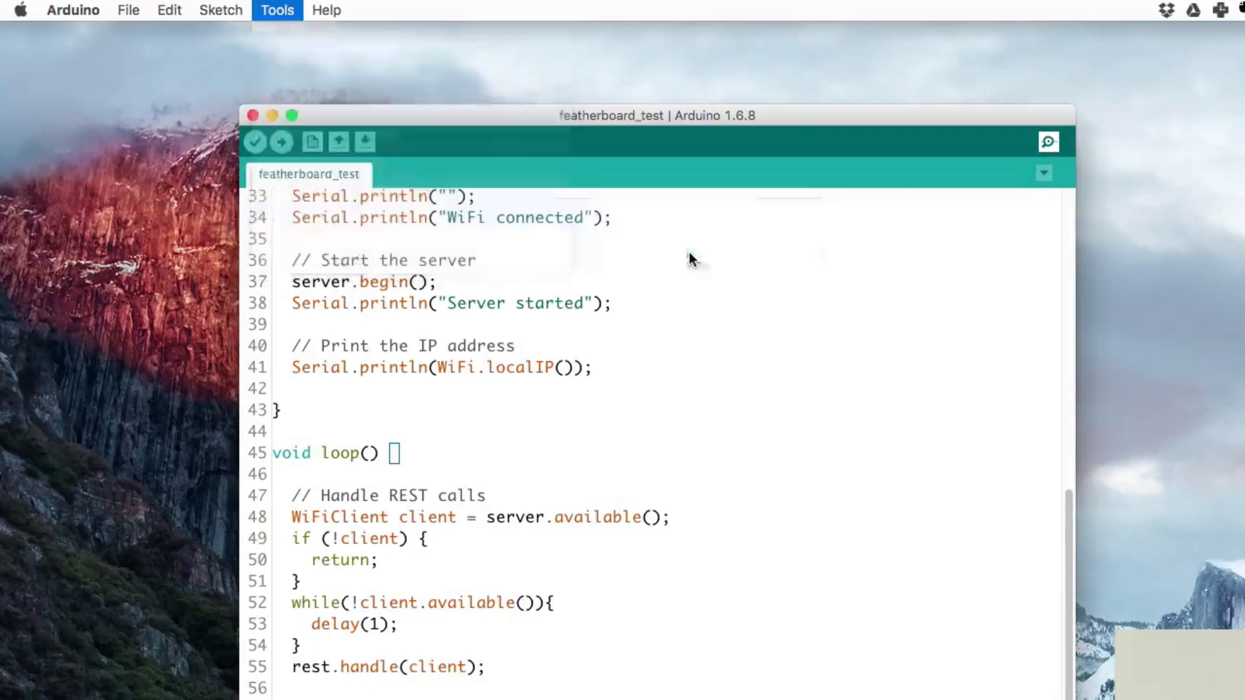
mouse_move(280, 142)
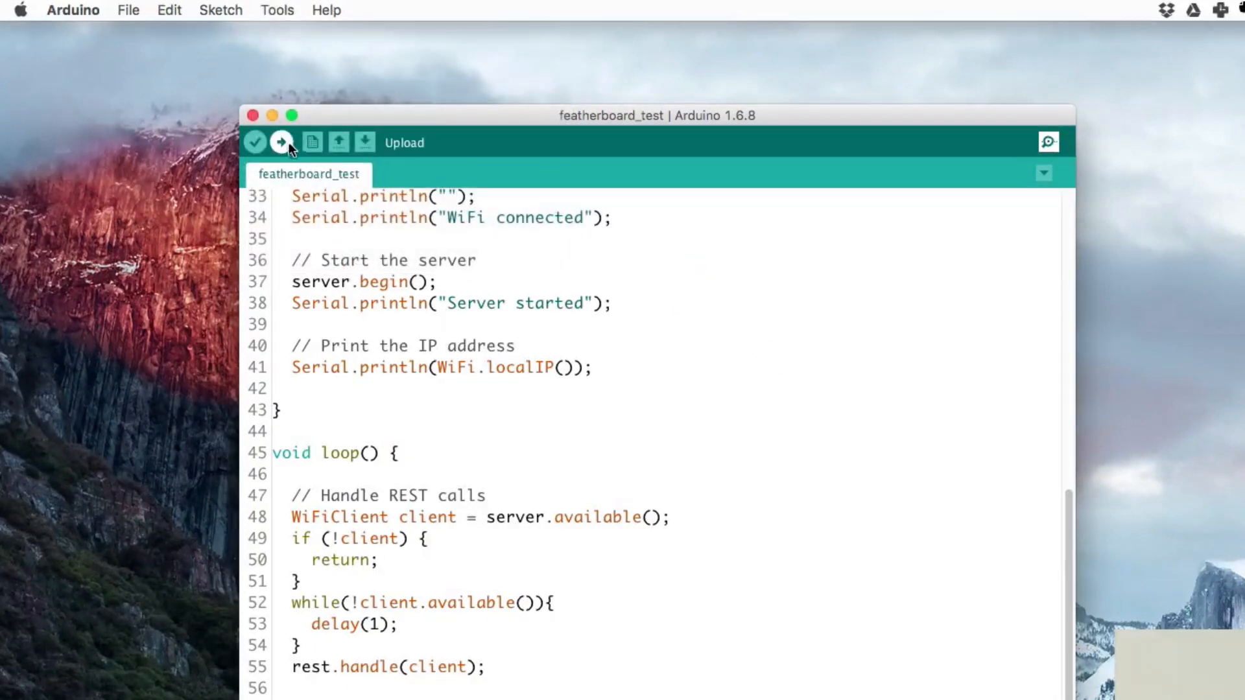
click(281, 143)
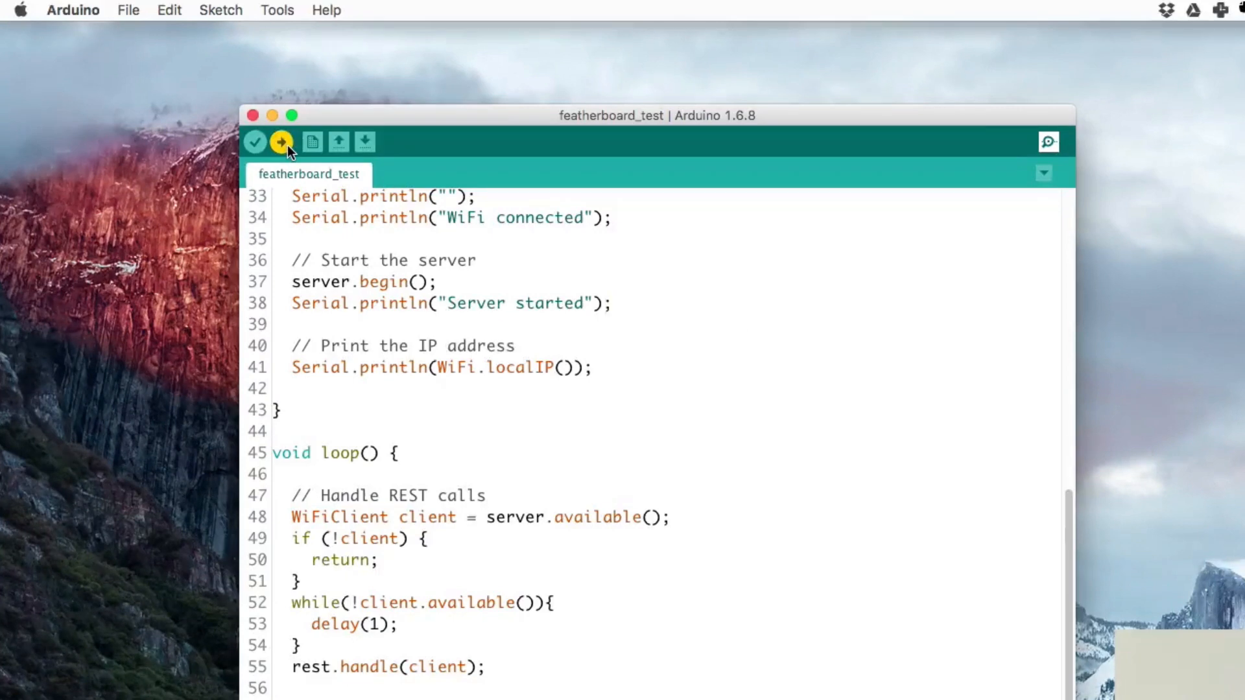
click(280, 142)
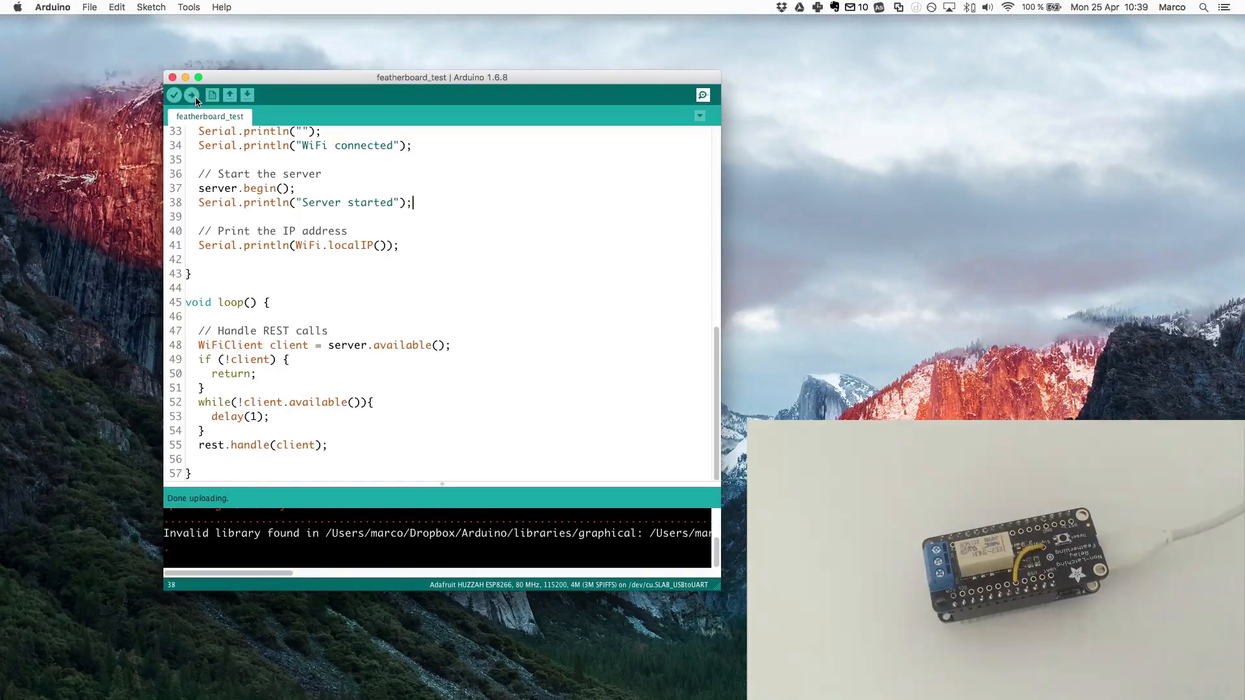
mouse_move(522, 200)
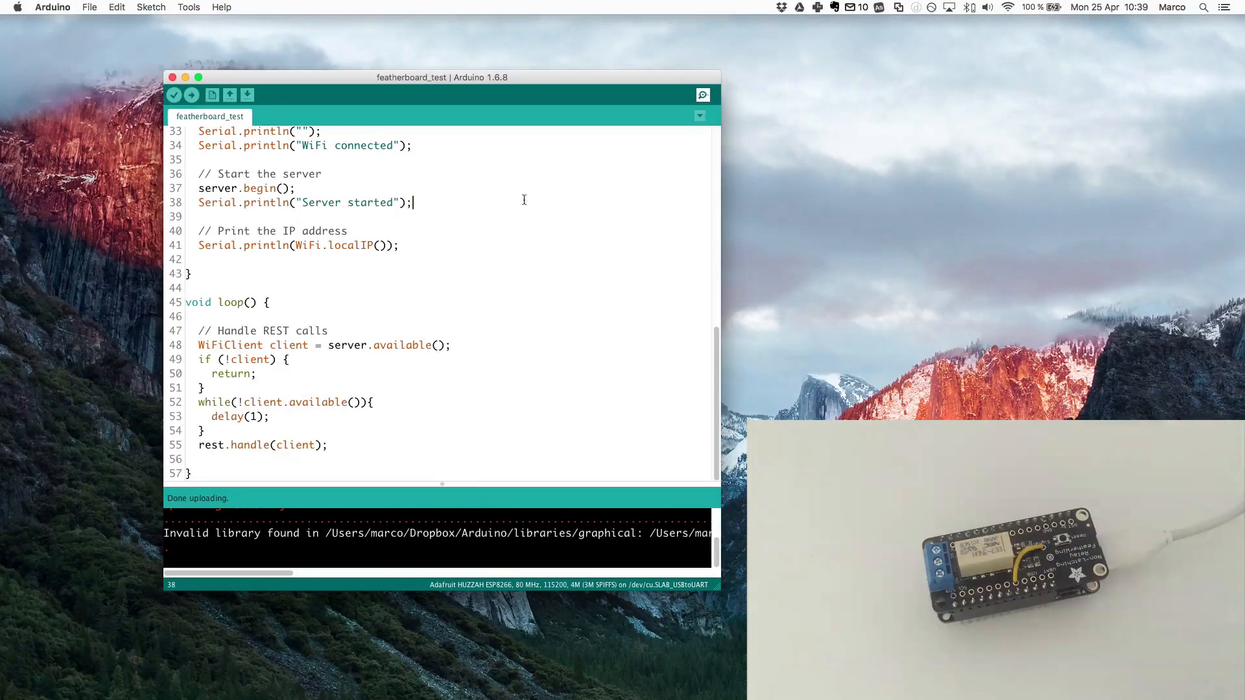
mouse_move(676, 124)
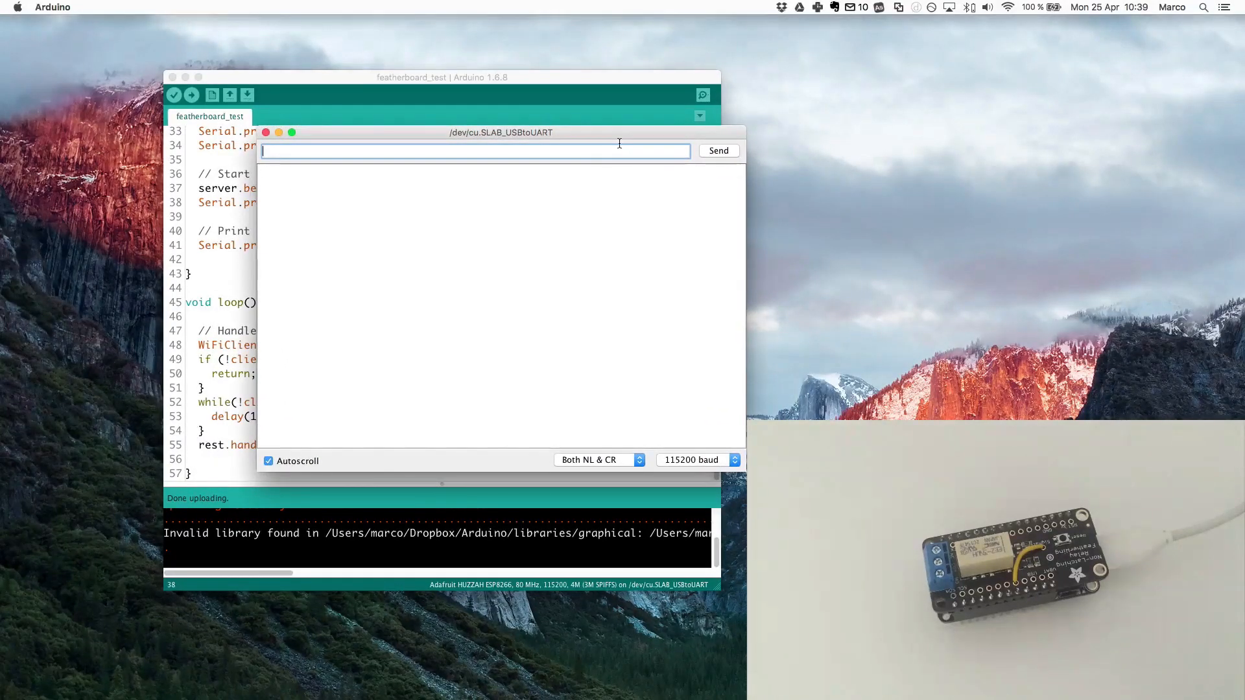
mouse_move(599, 138)
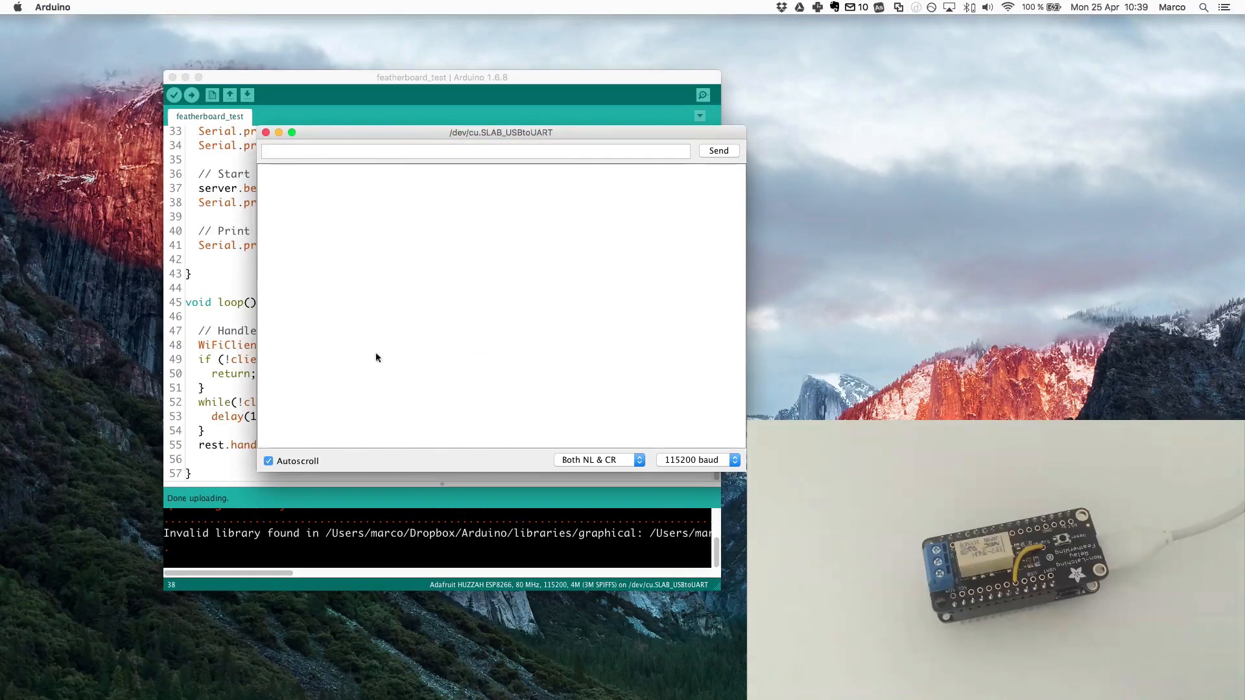
mouse_move(381, 249)
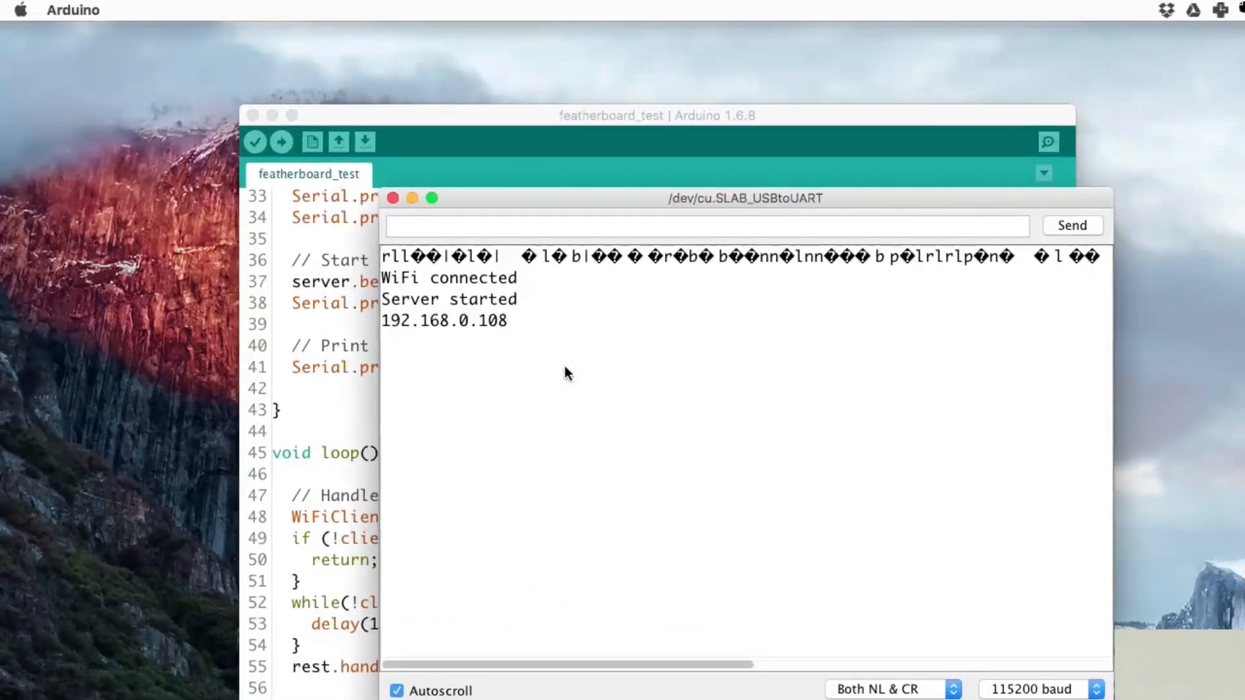
Select the board's printed IP address 192.168.0.108 in the serial monitor.
double_click(483, 320)
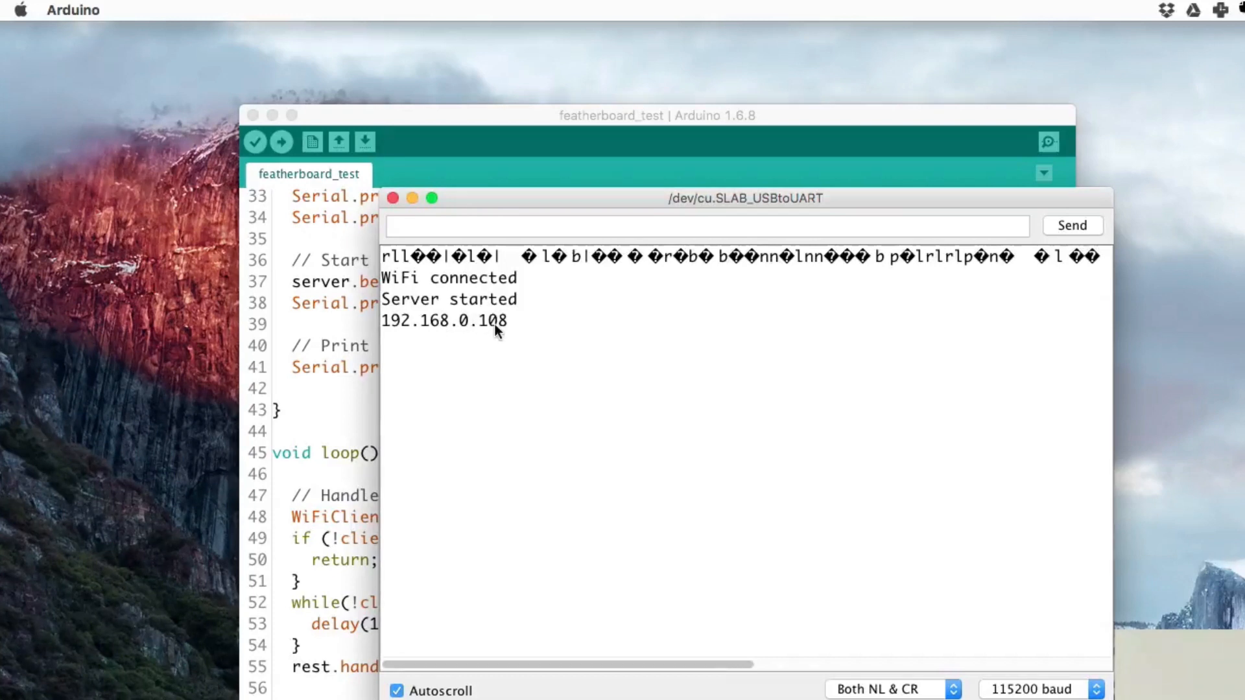
mouse_move(490, 288)
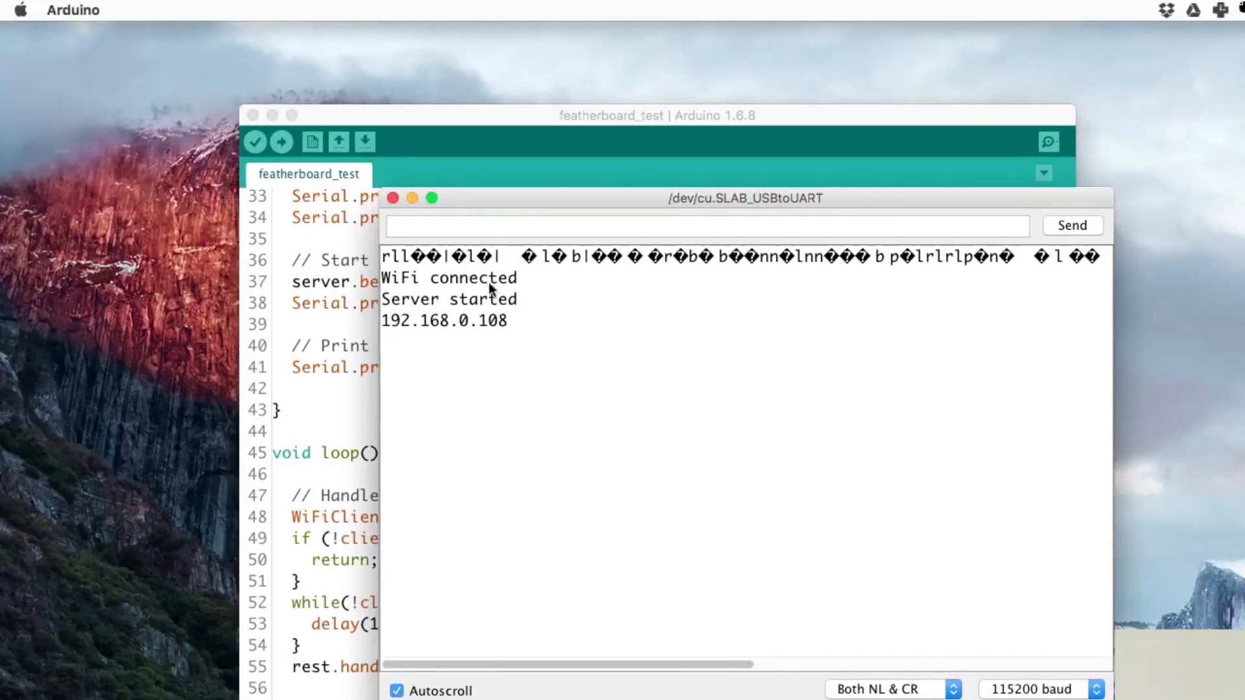
mouse_move(519, 292)
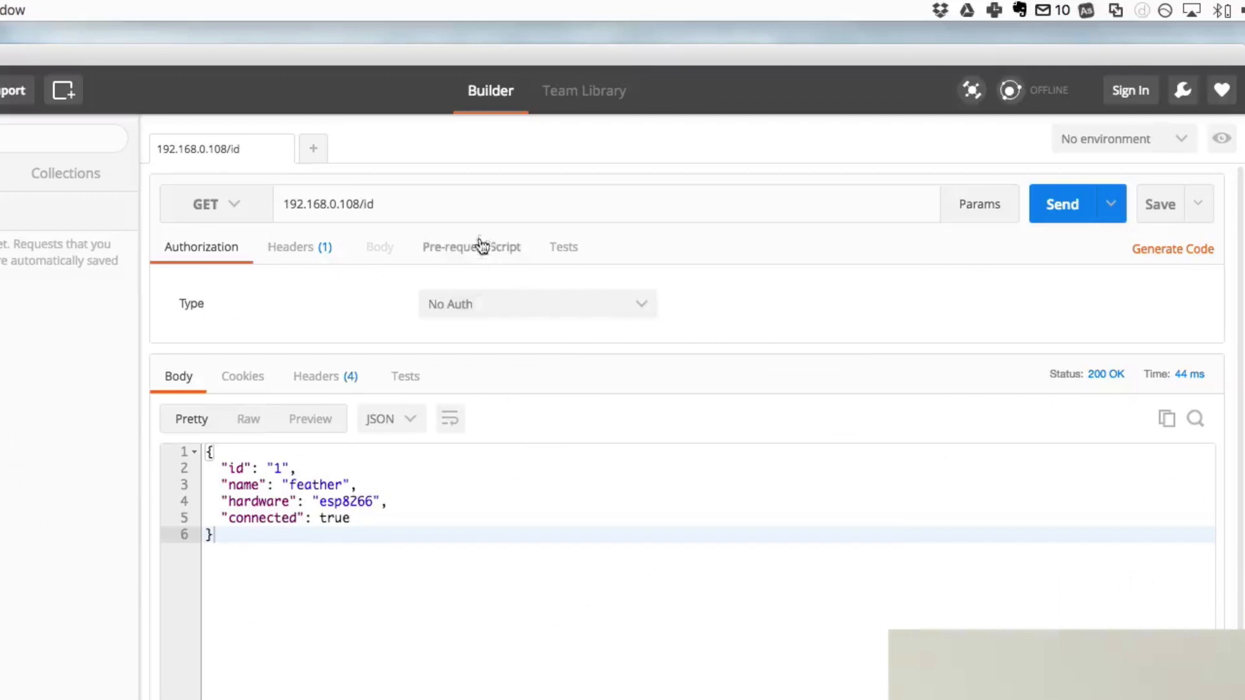
Send GET 192.168.0.108/id and receive 200 OK with name feather, hardware esp8266.
click(437, 203)
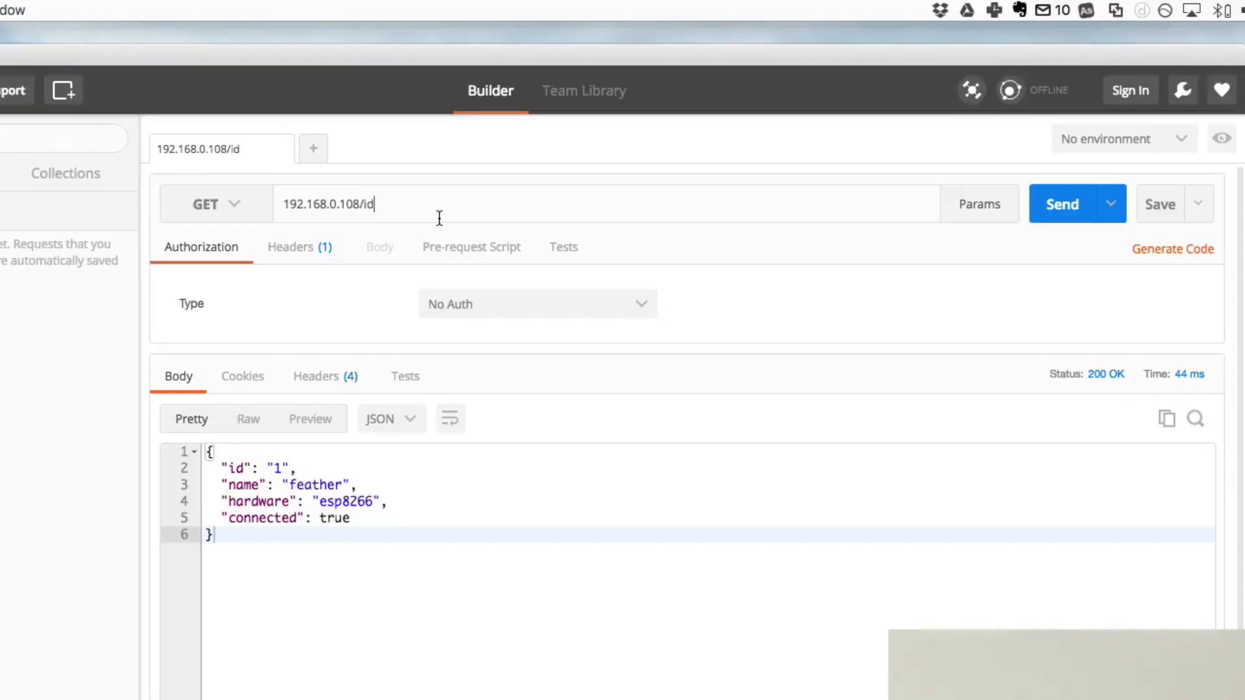
mouse_move(485, 270)
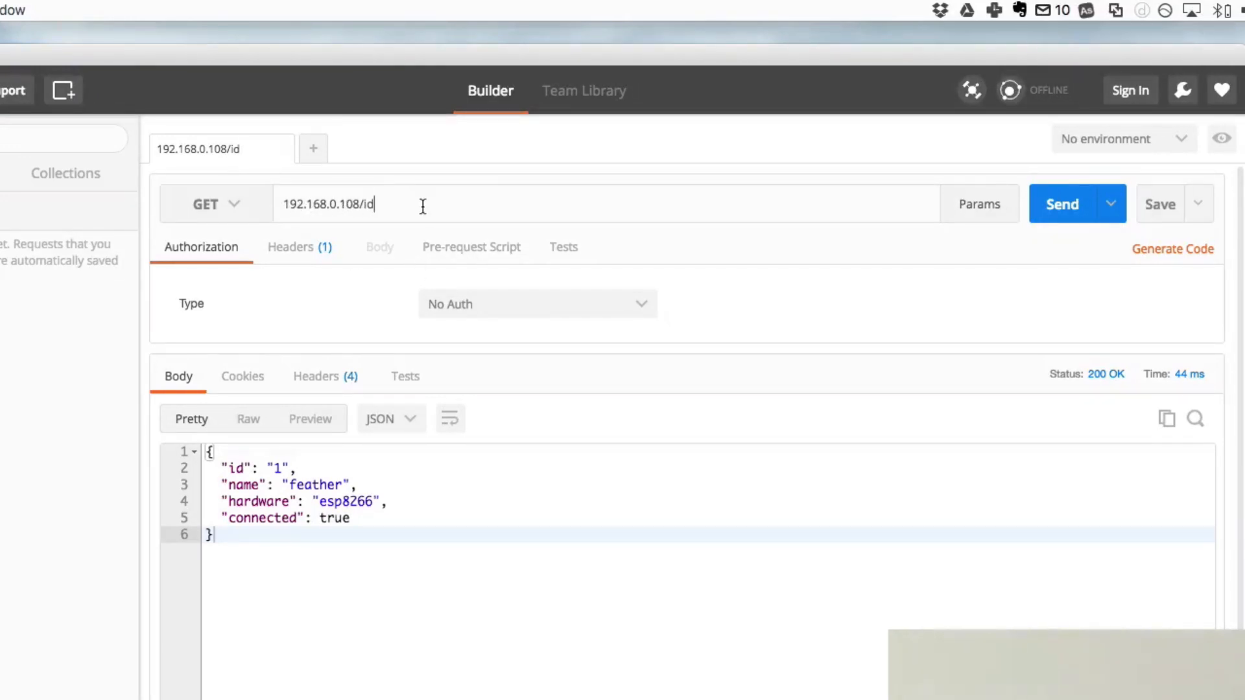
mouse_move(345, 203)
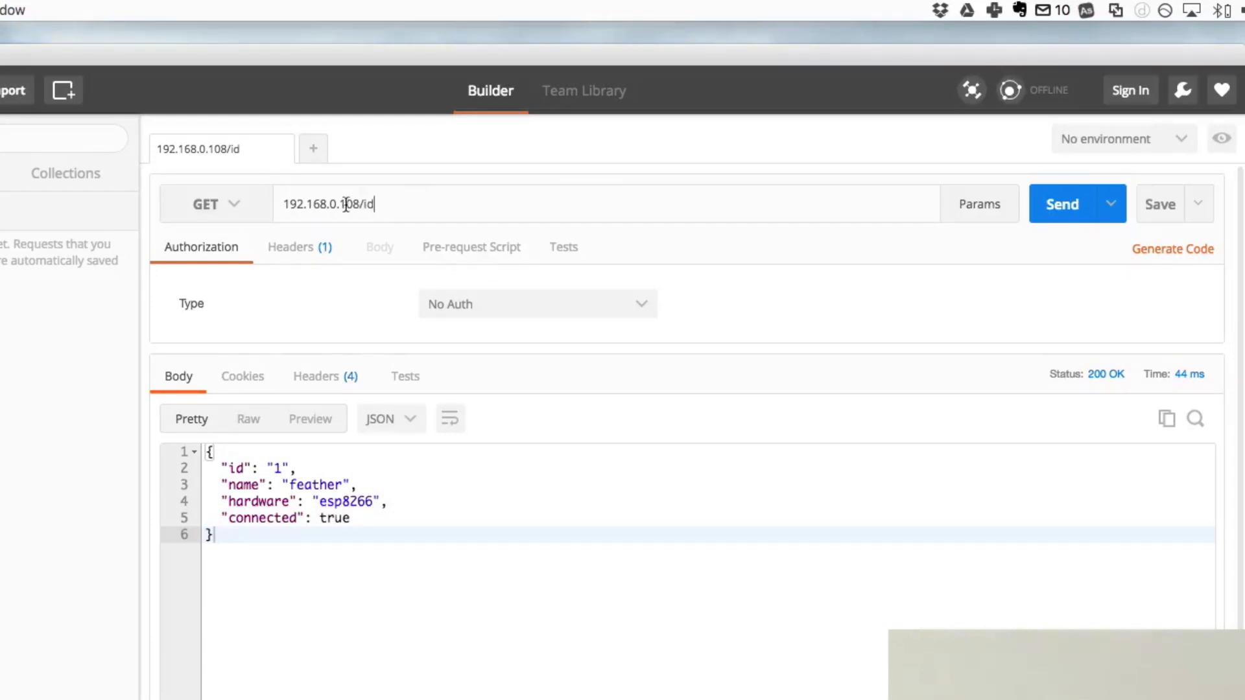
click(1062, 203)
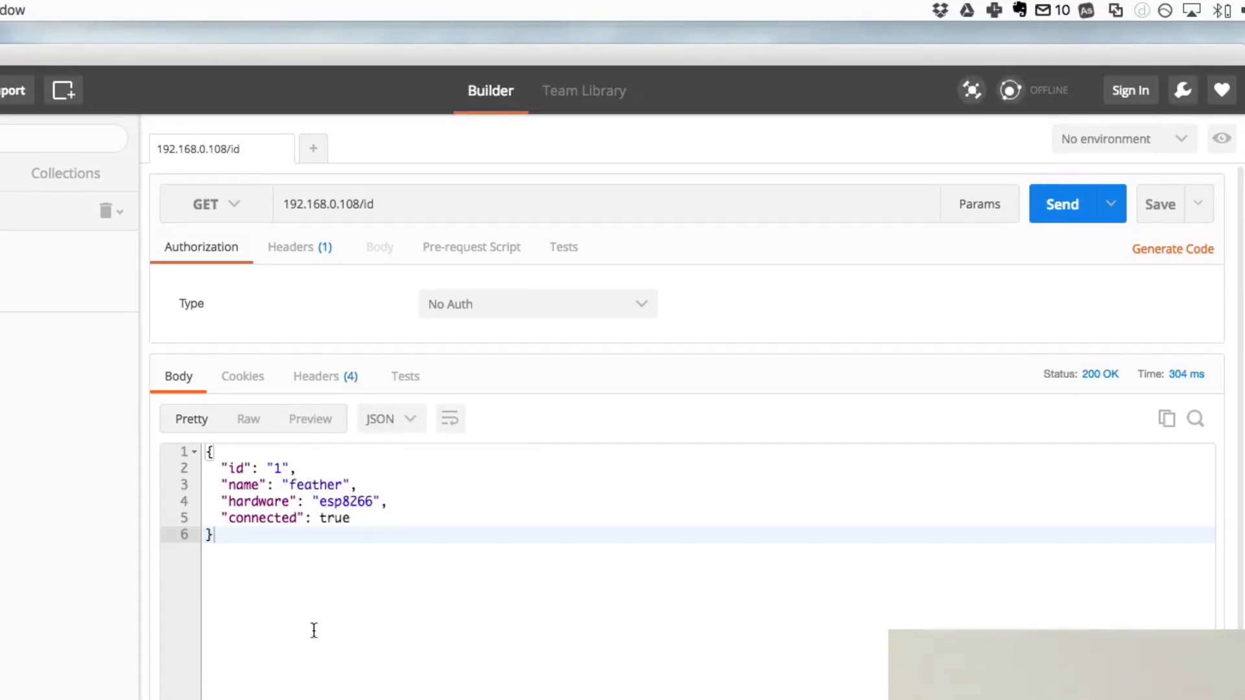
click(448, 204)
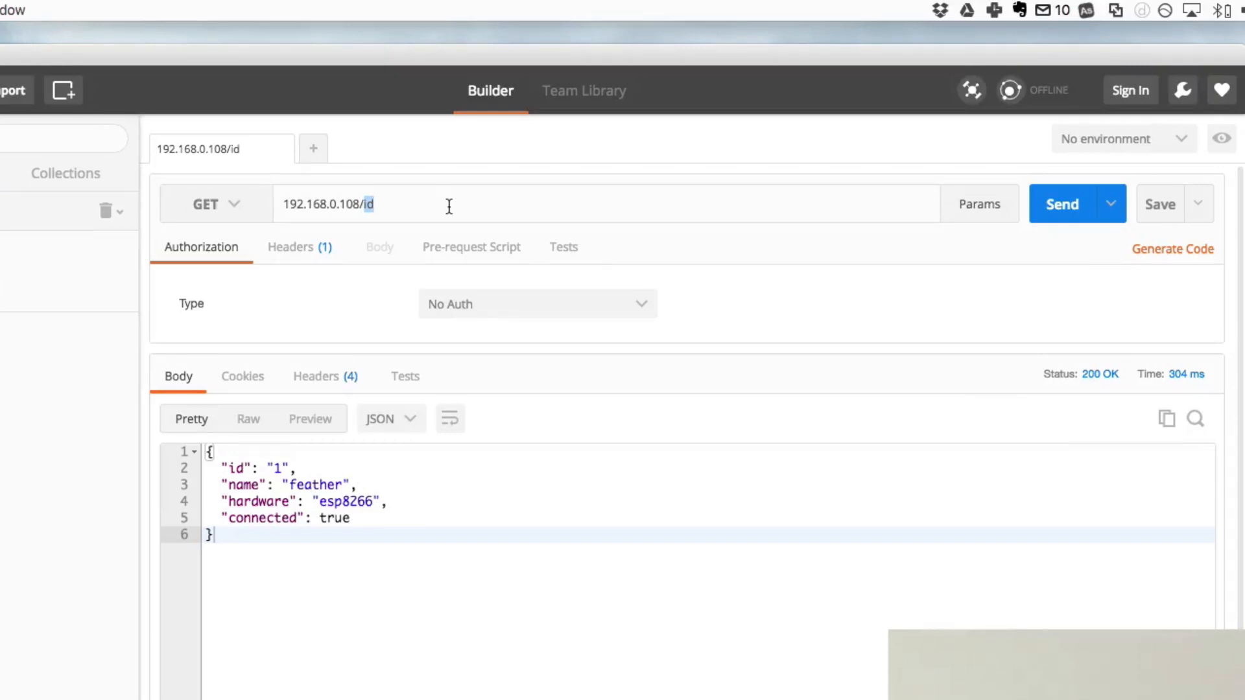
Send GET 192.168.0.108/mode/12/o, getting 'Pin D12 set to output', and start a digital request address.
text(mode/12)
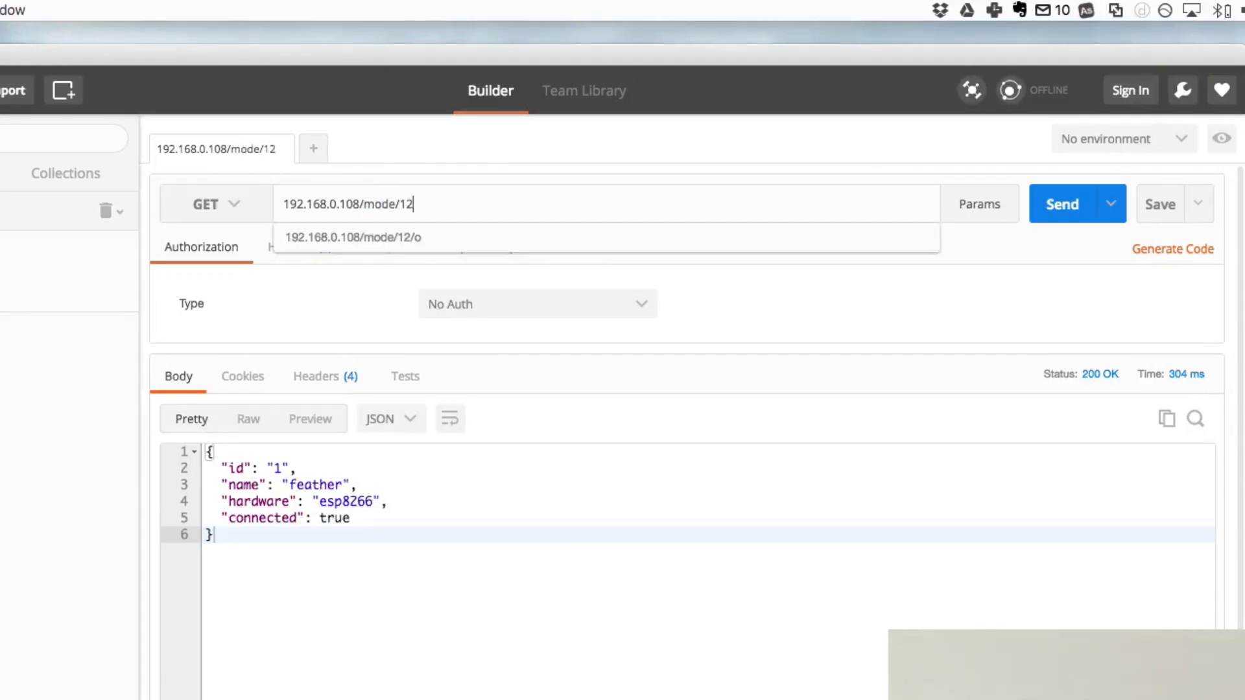
click(1076, 204)
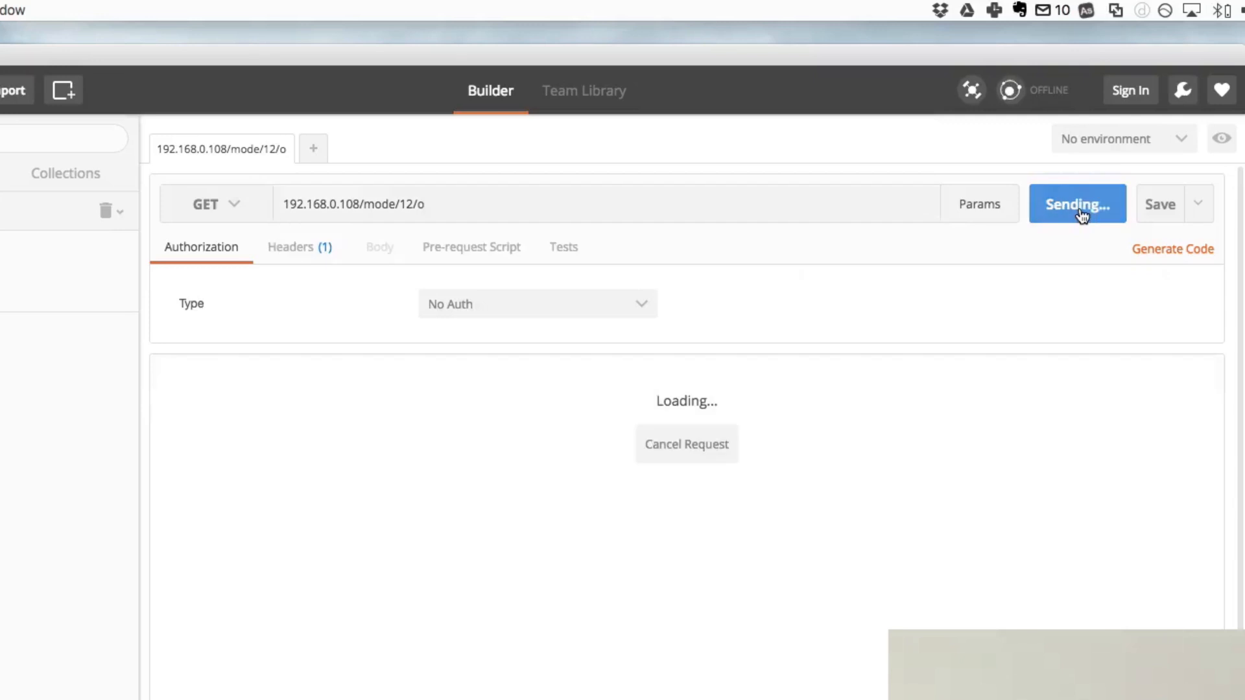
click(1076, 203)
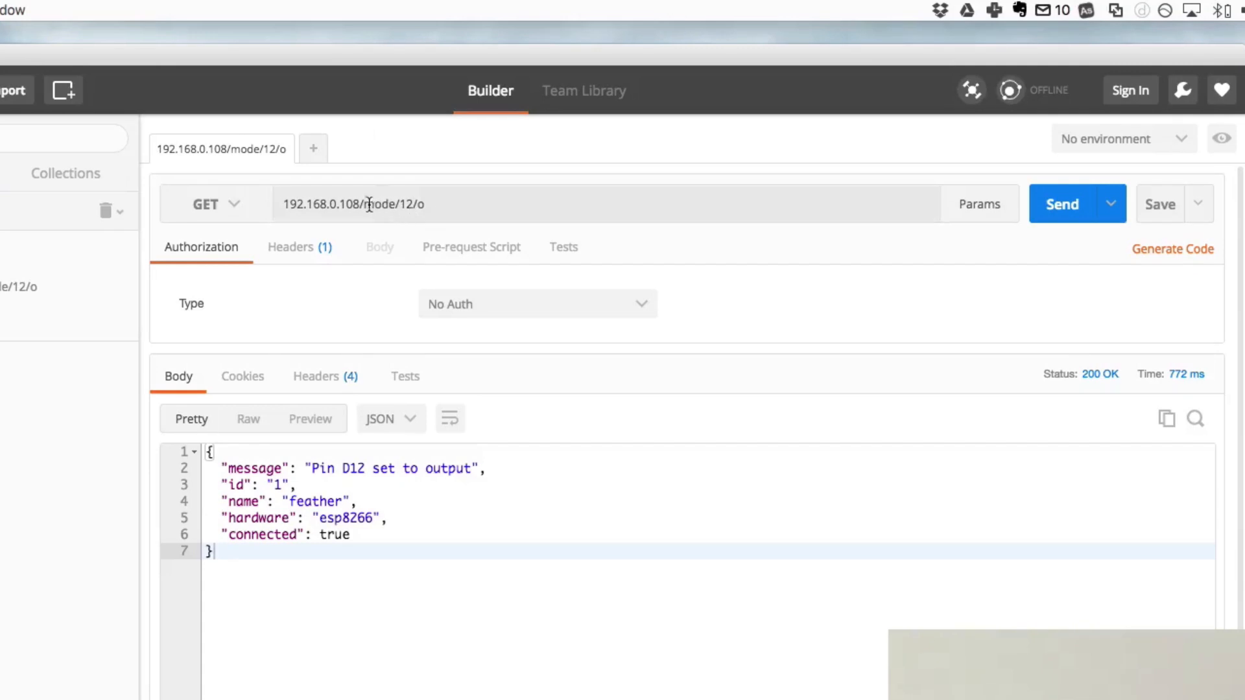
text(192.168.0.108/d)
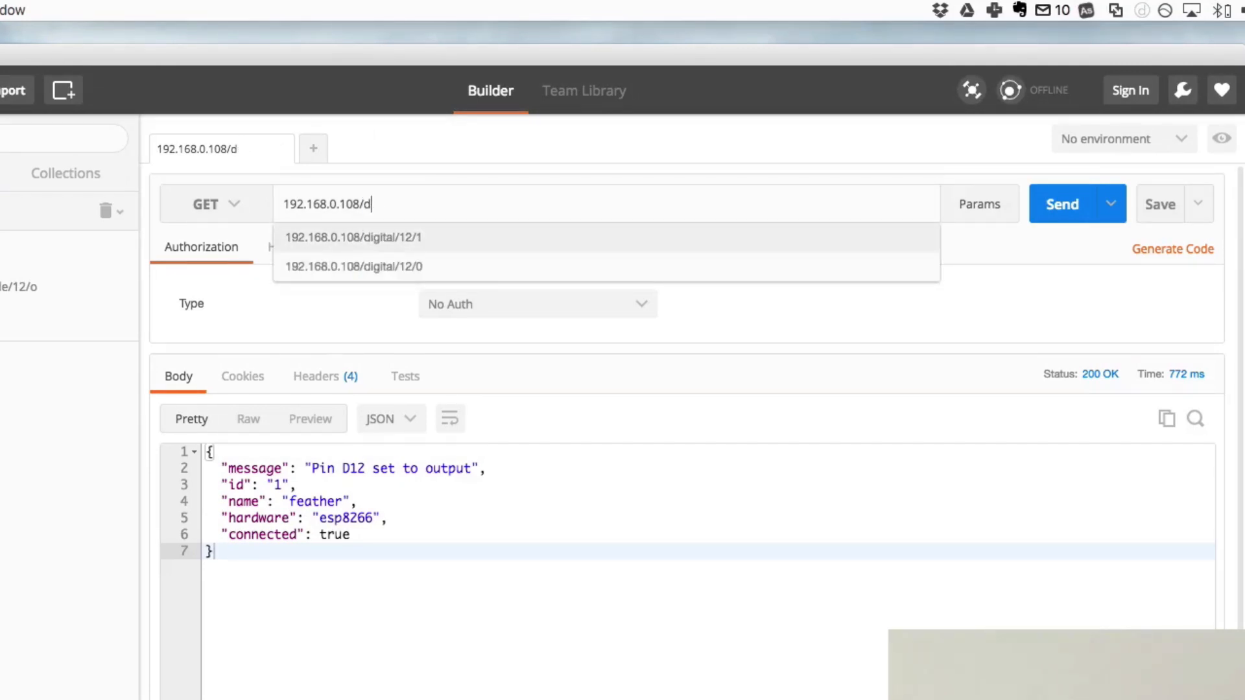
Send digital/12/1 to switch the relay on, then digital/12/0 to switch it off.
click(353, 236)
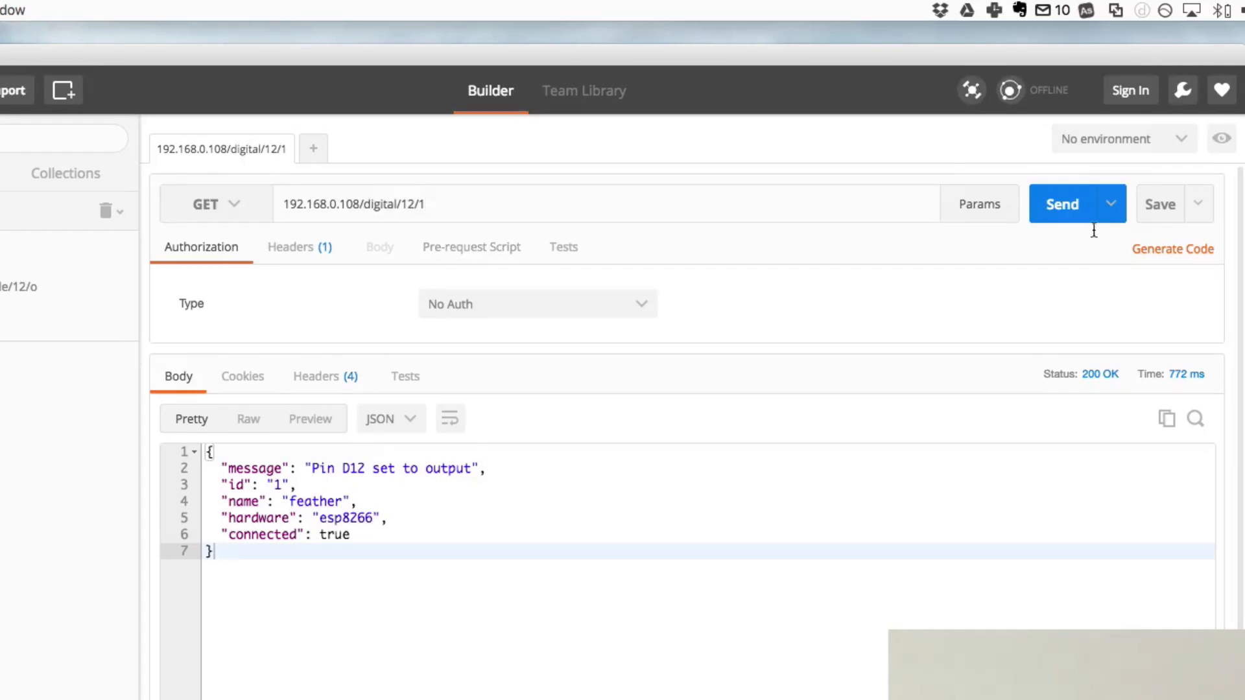
click(1062, 203)
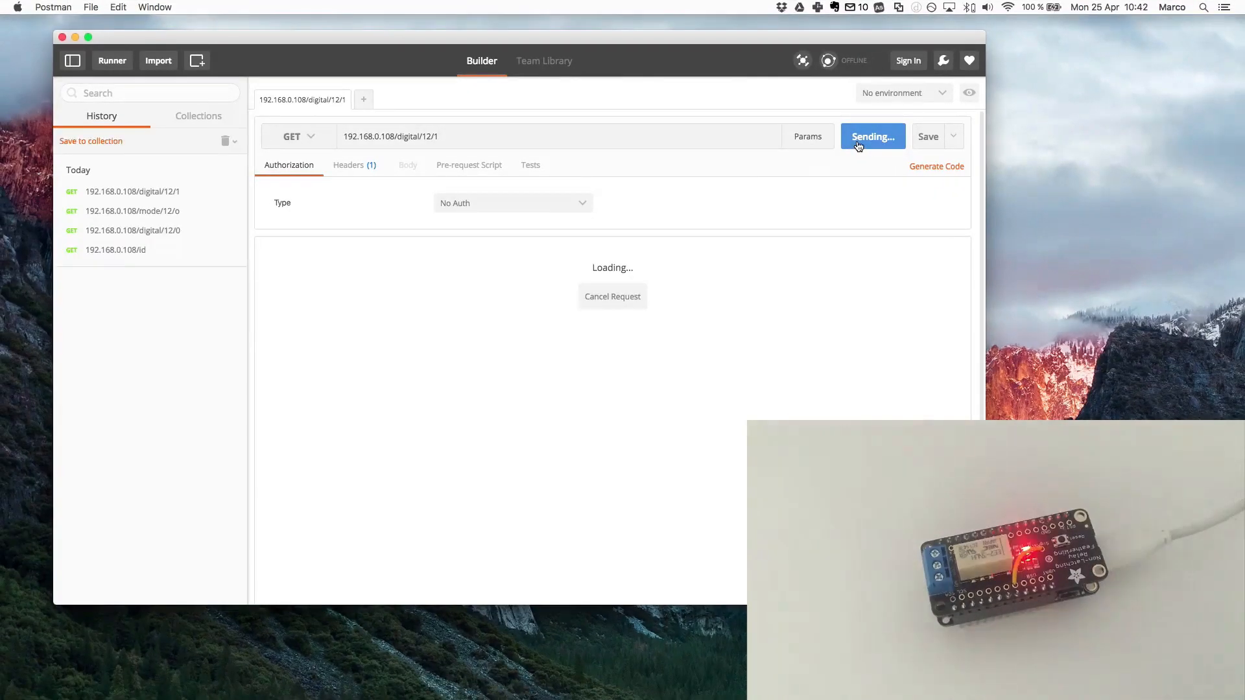
click(867, 136)
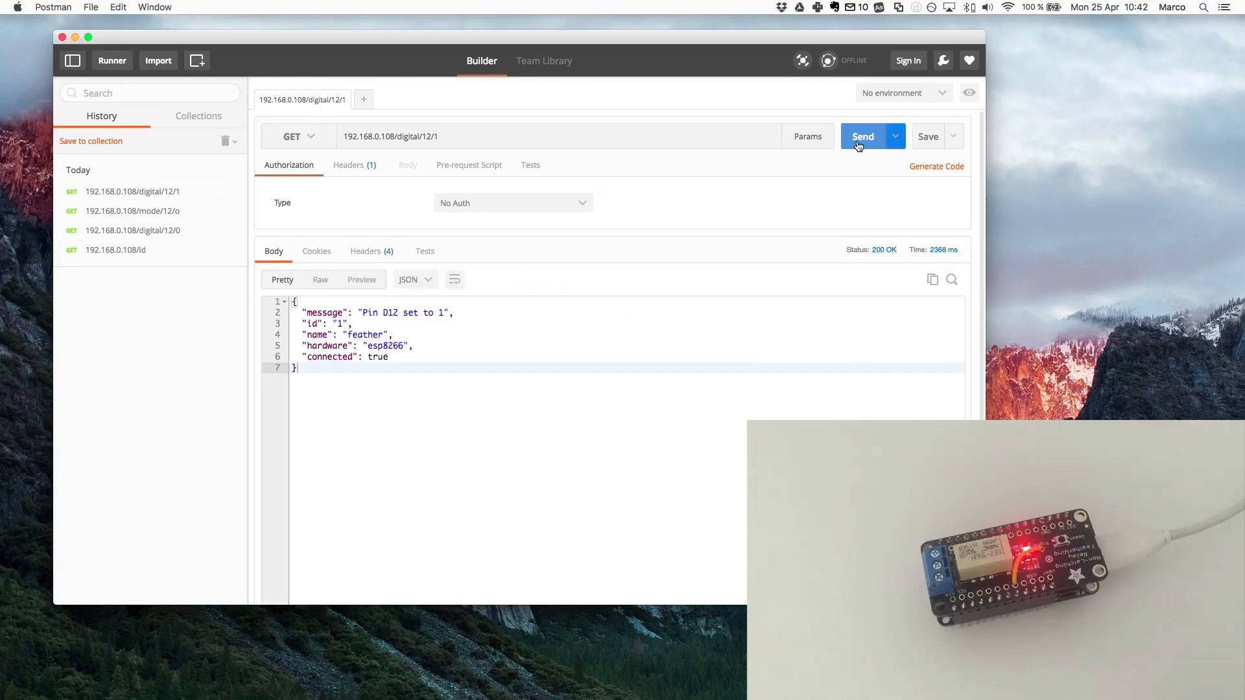
mouse_move(729, 242)
text(0)
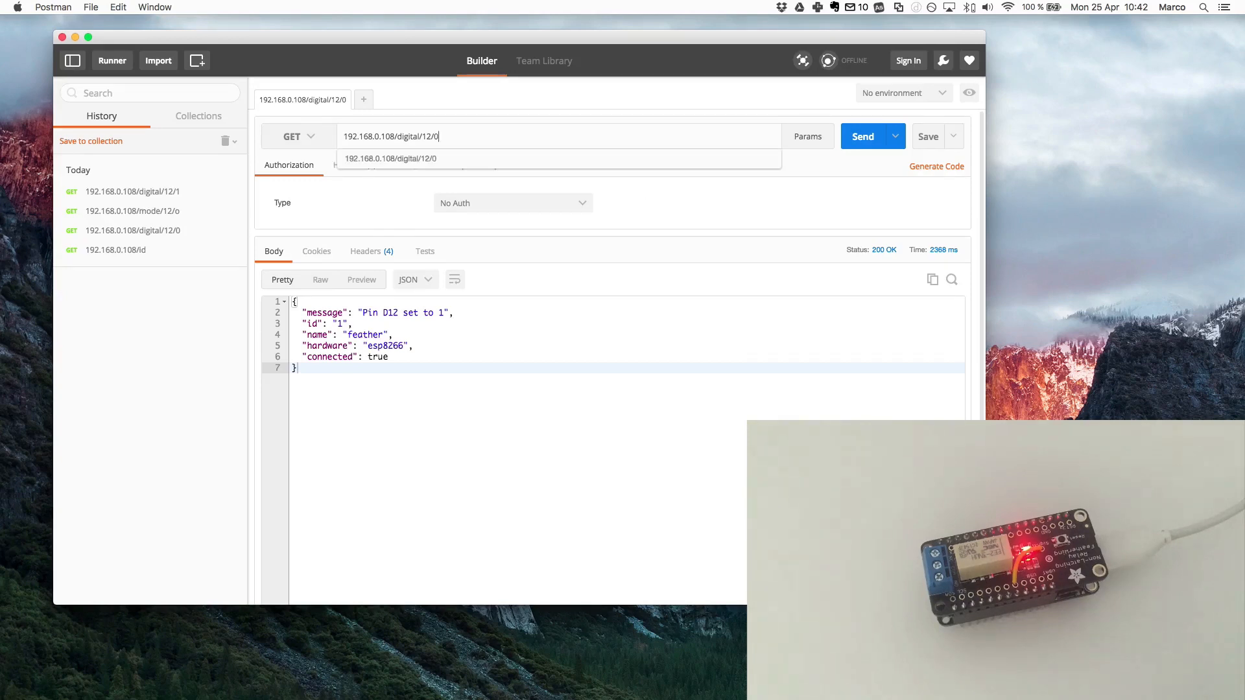
click(862, 136)
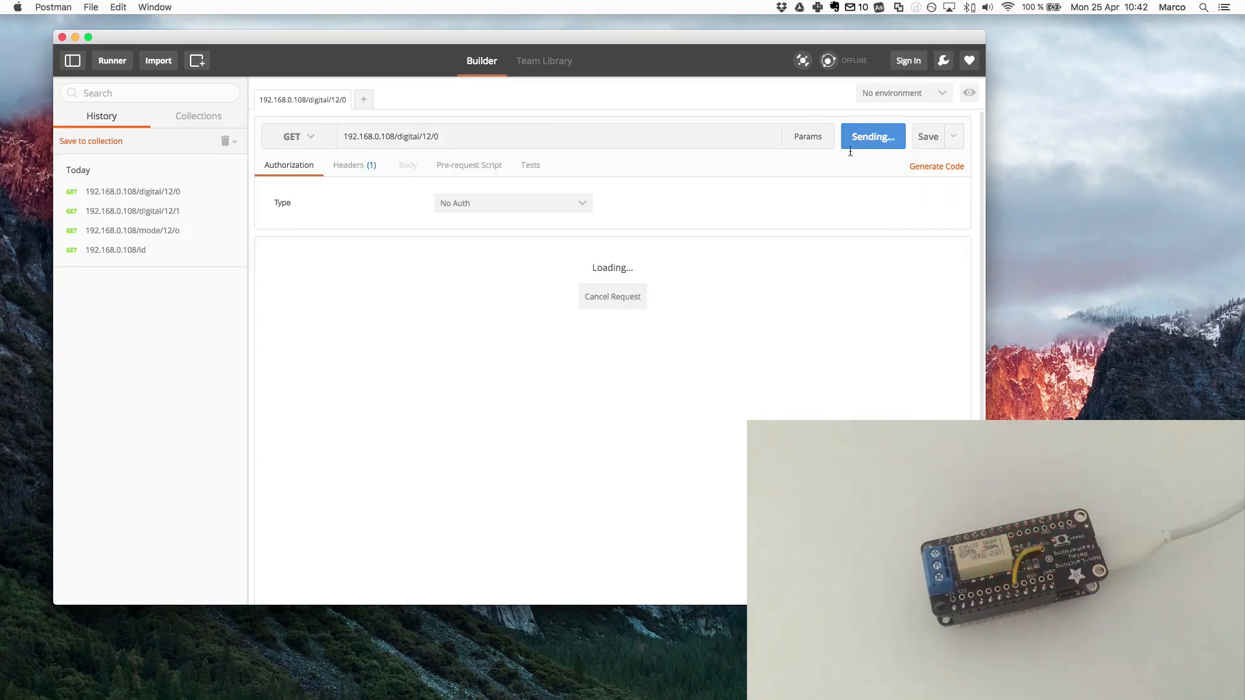